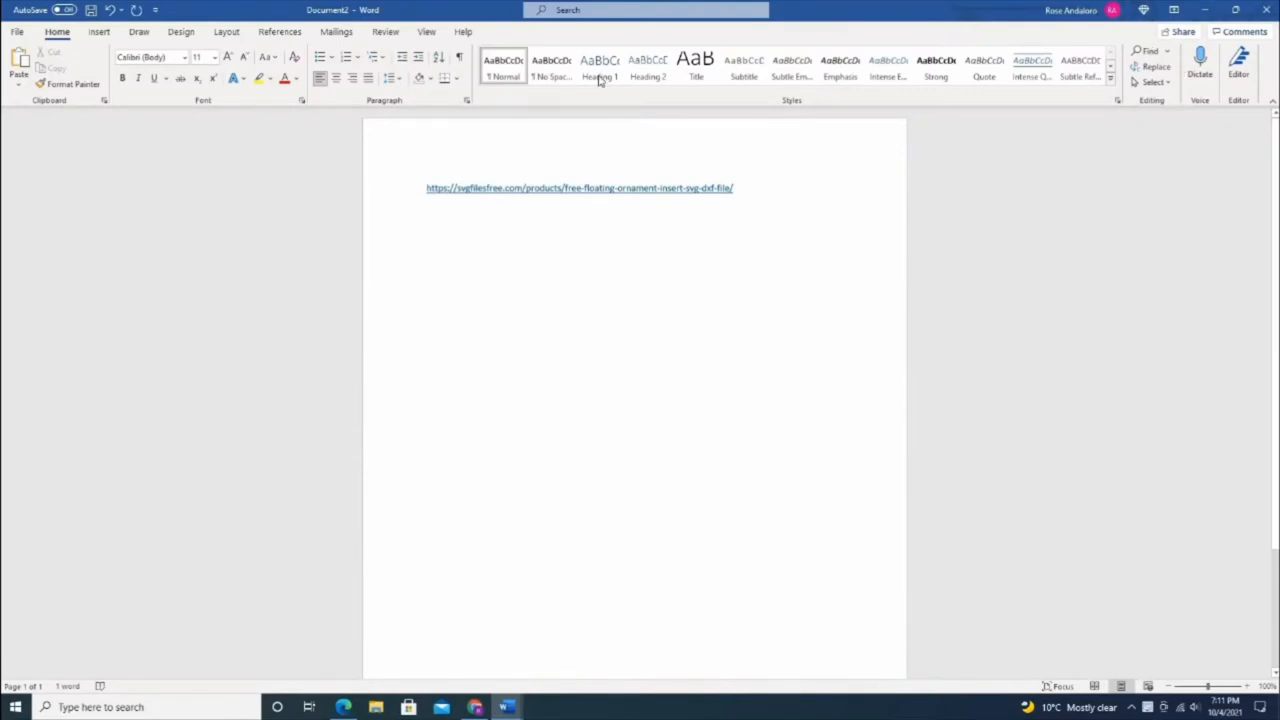
Start inserting a picture from this device, browsing from the Documents folder
left_click(98, 32)
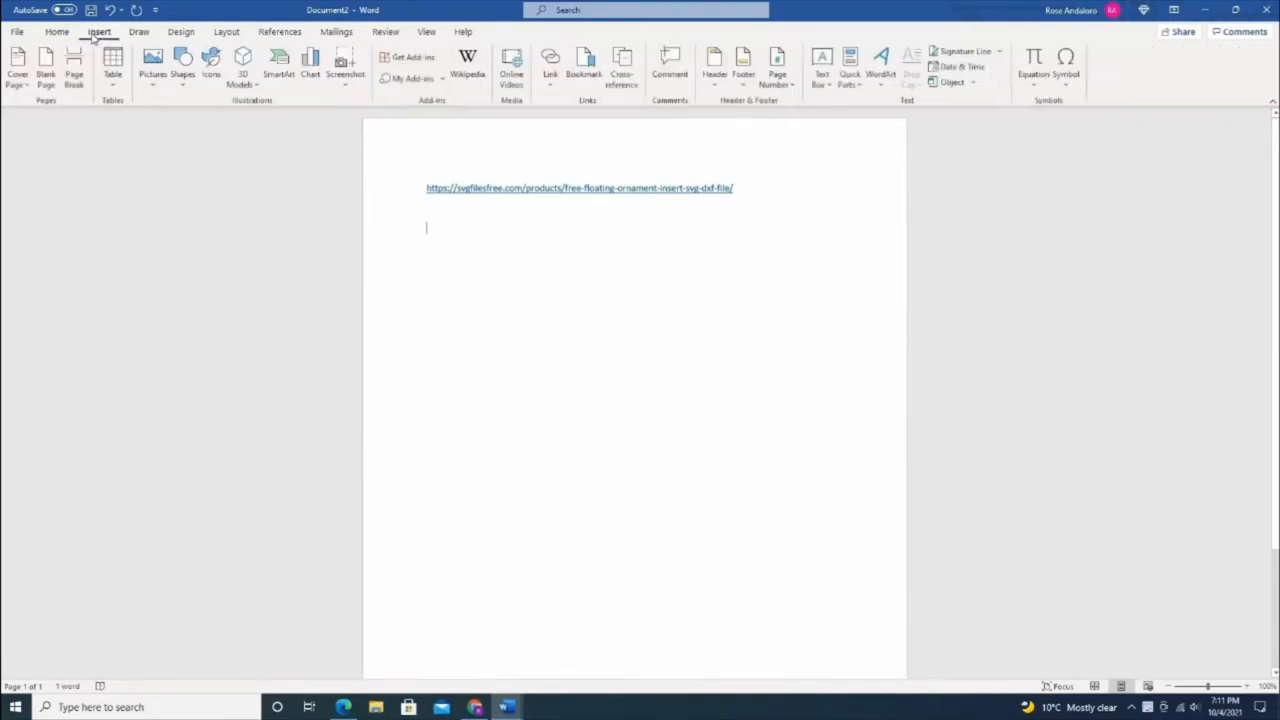
left_click(152, 64)
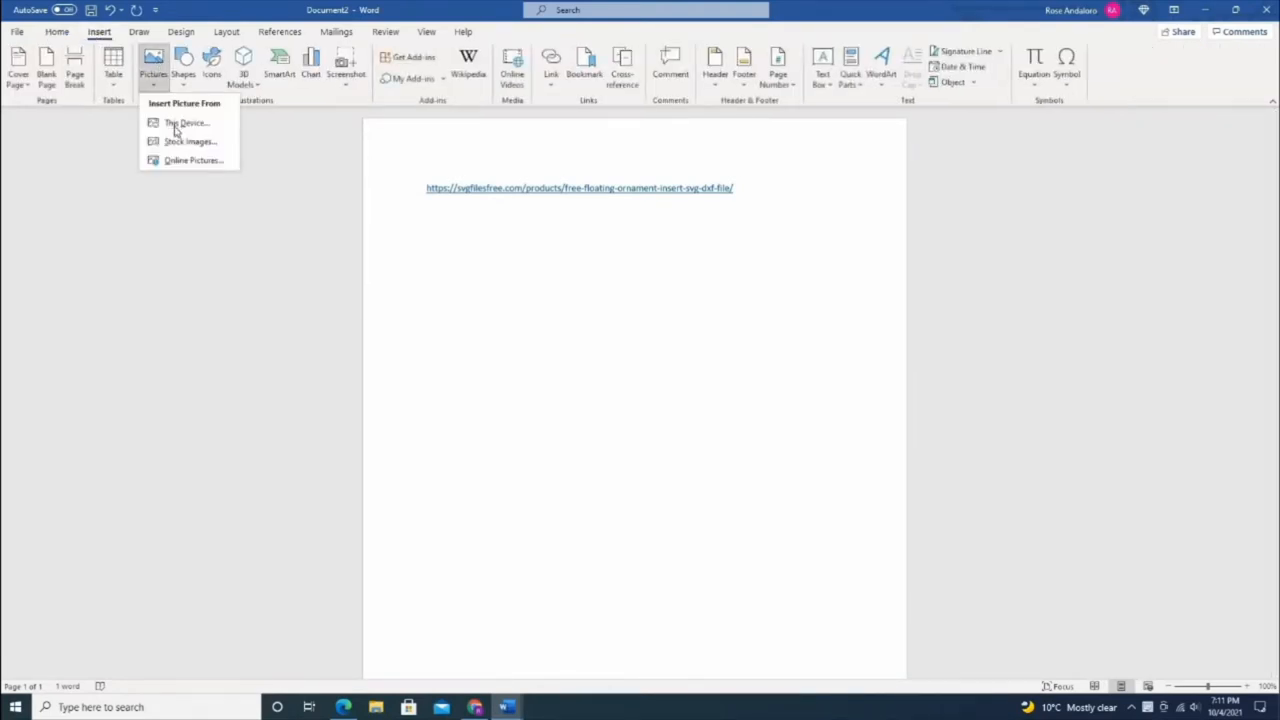
left_click(186, 122)
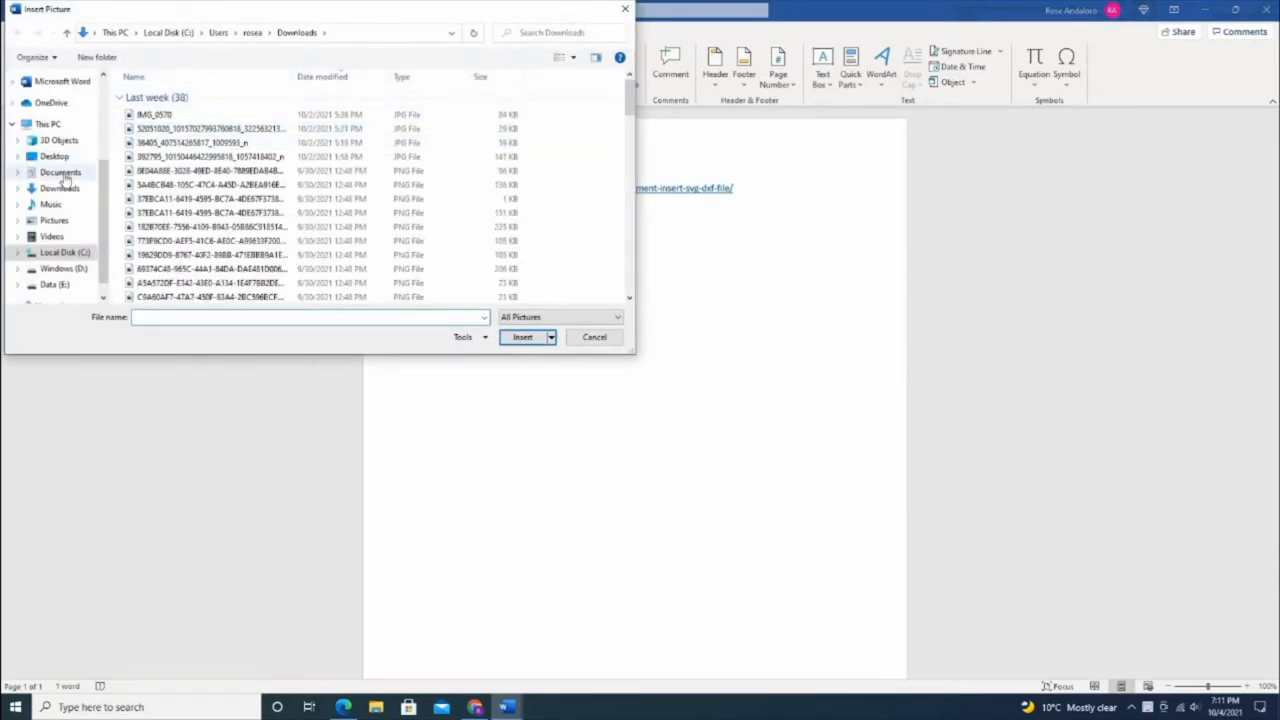
left_click(60, 172)
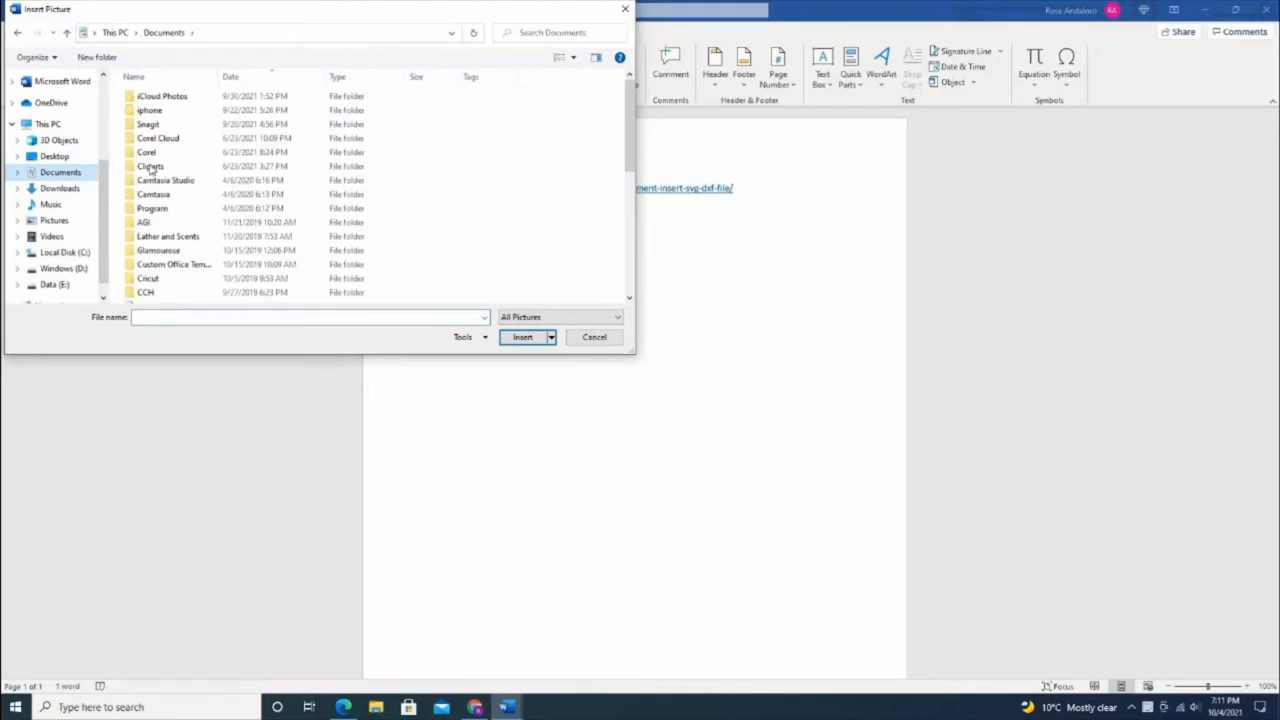
Insert the floating ornament insert picture from Documents > Cricut > Ornaments
left_click(150, 166)
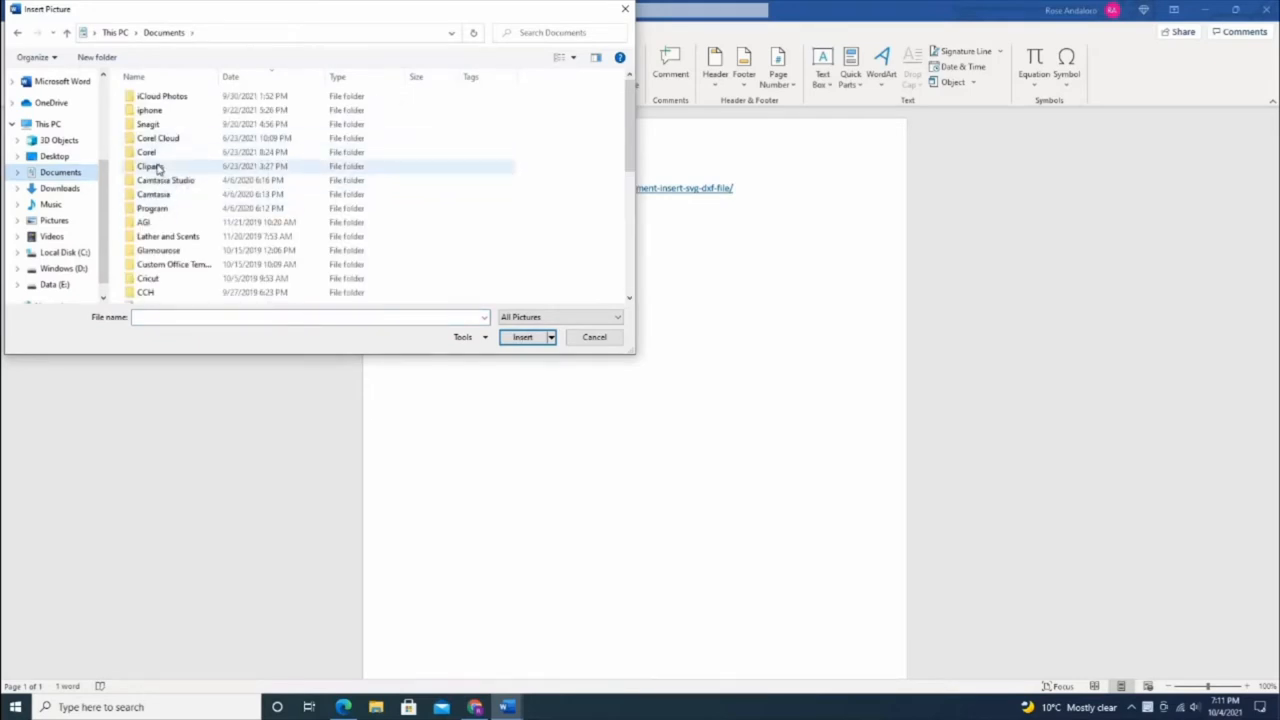
double_click(148, 278)
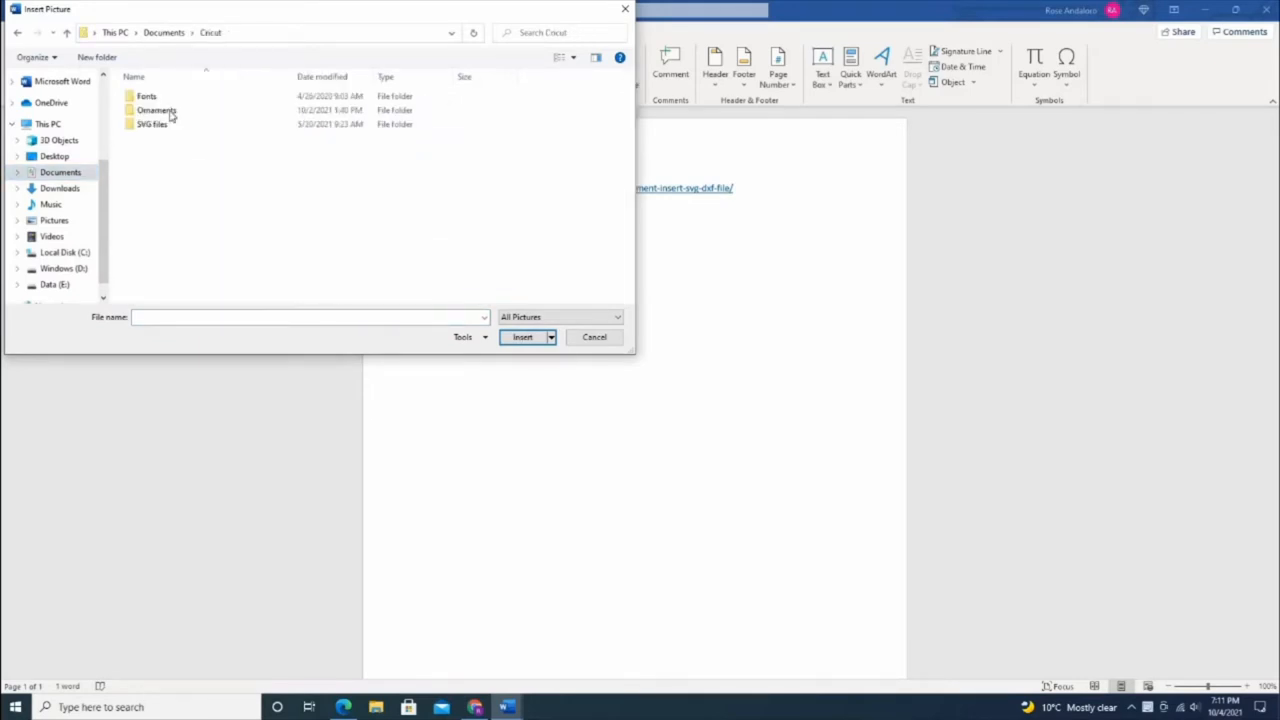
double_click(156, 110)
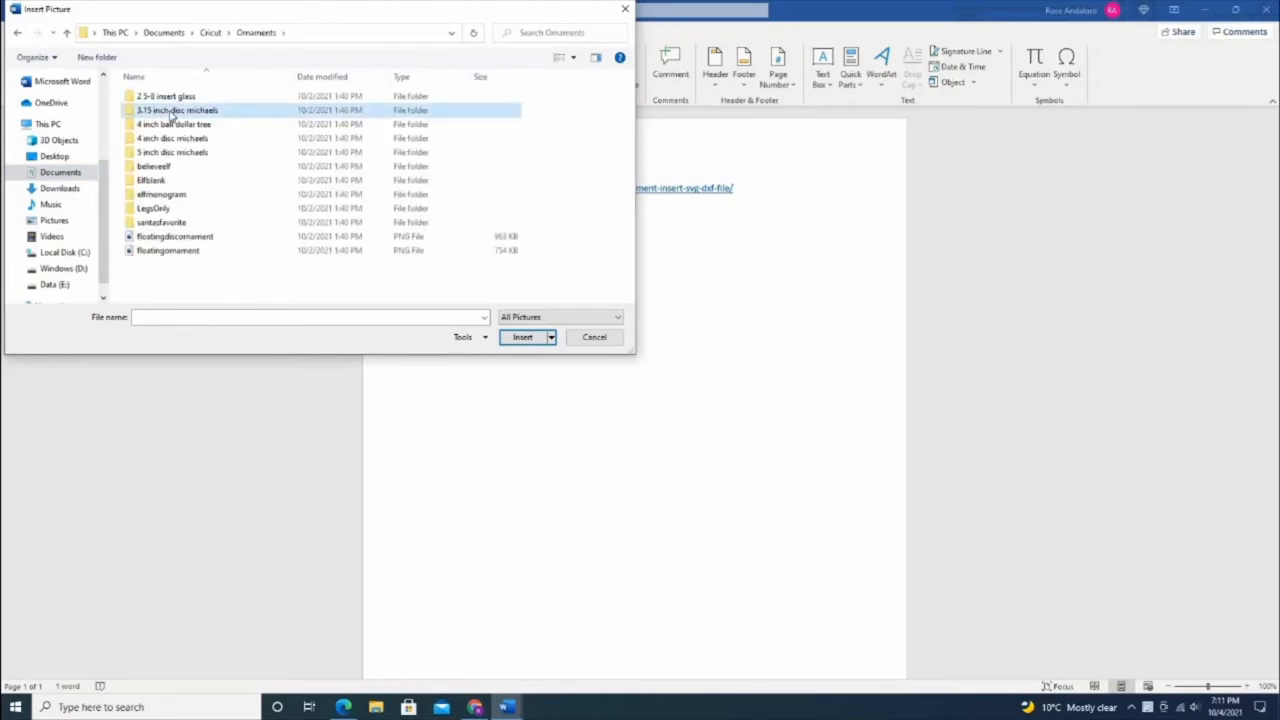
left_click(522, 336)
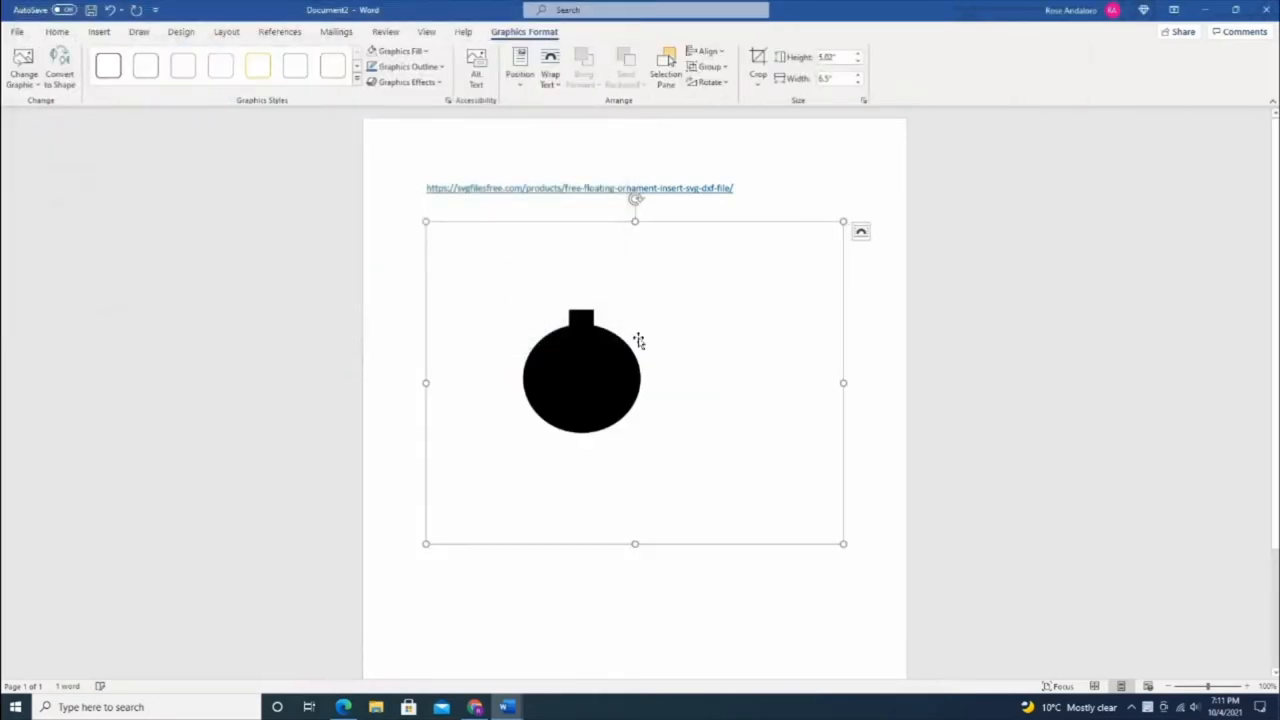
Convert the ornament graphic to an editable shape and enter 1.13 as its height
right_click(638, 340)
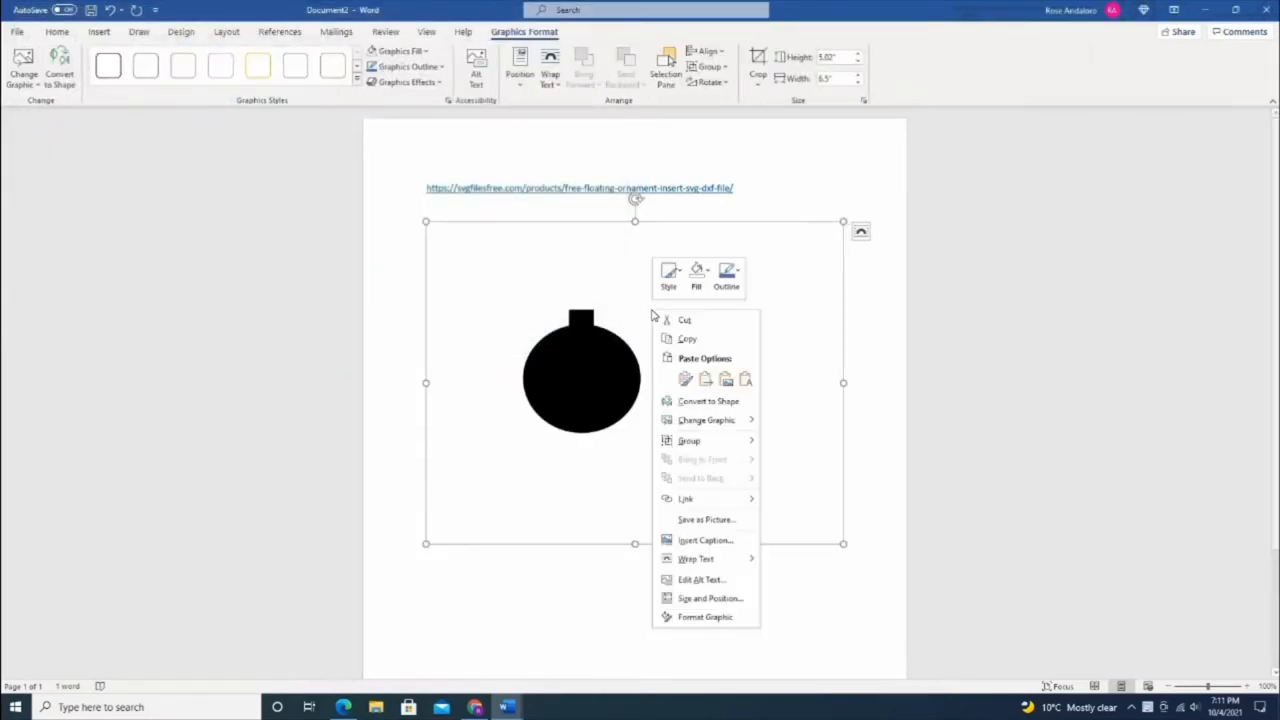
mouse_move(708, 400)
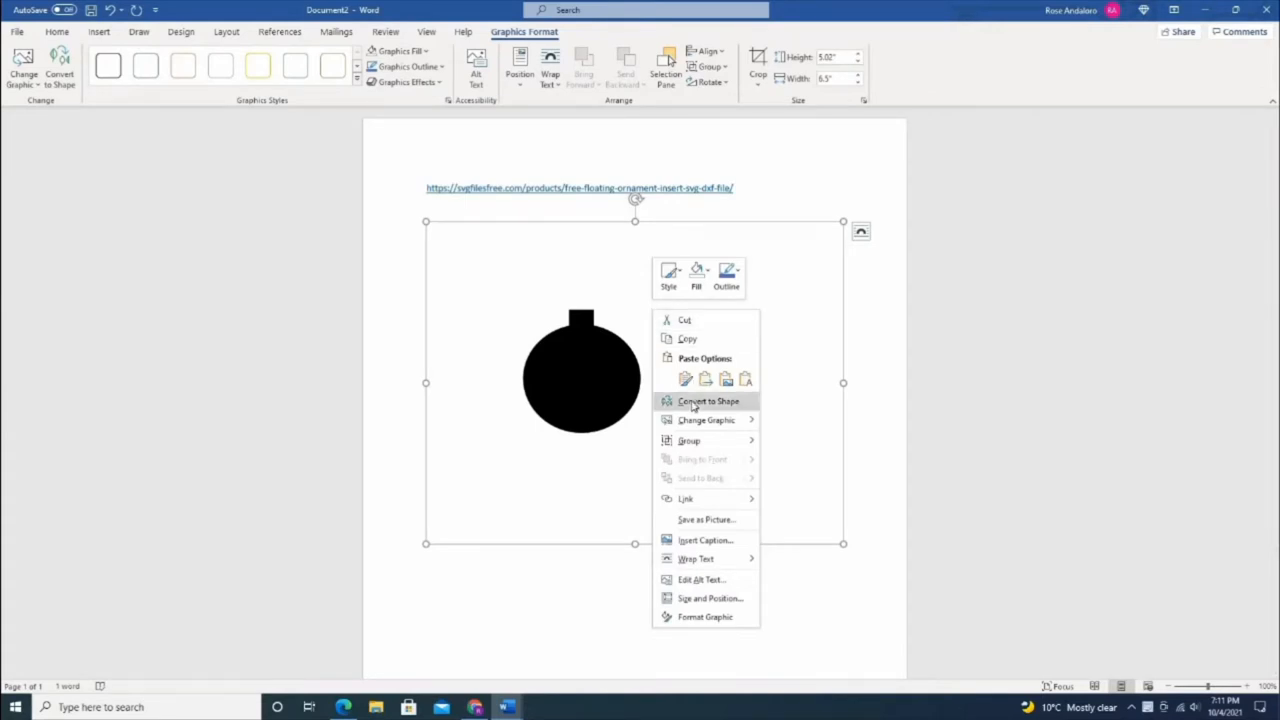
left_click(708, 400)
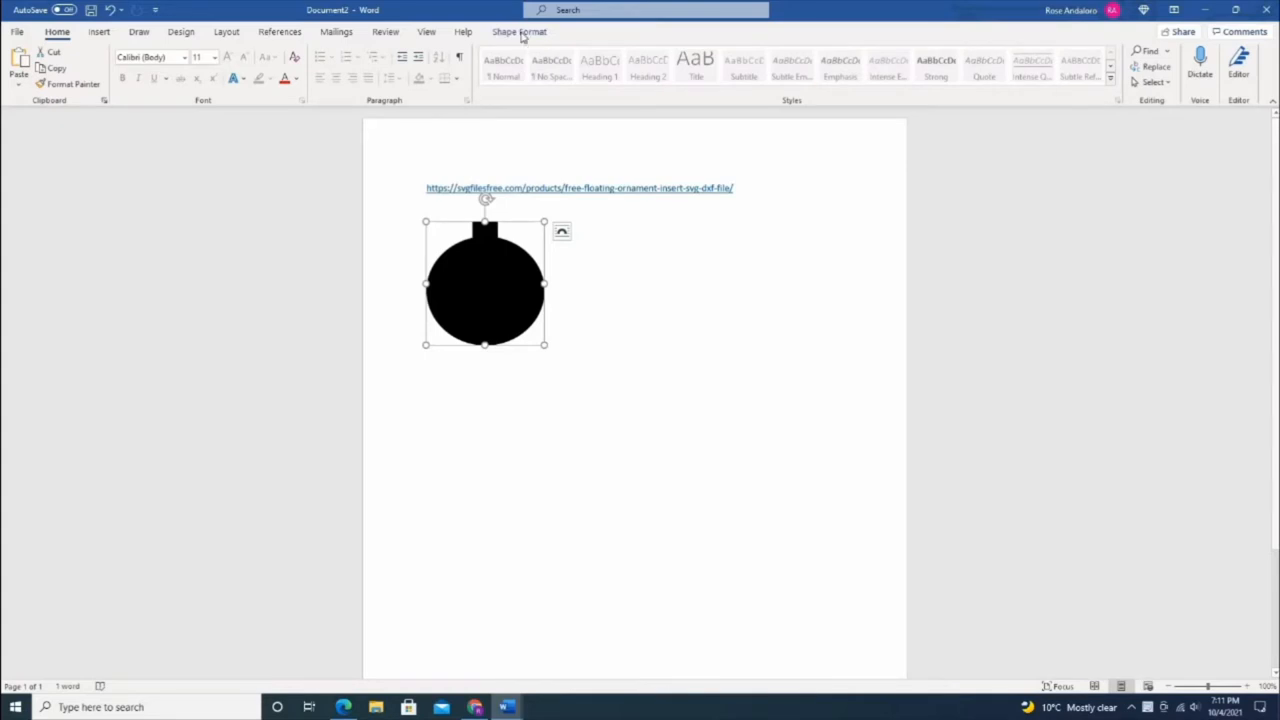
left_click(520, 32)
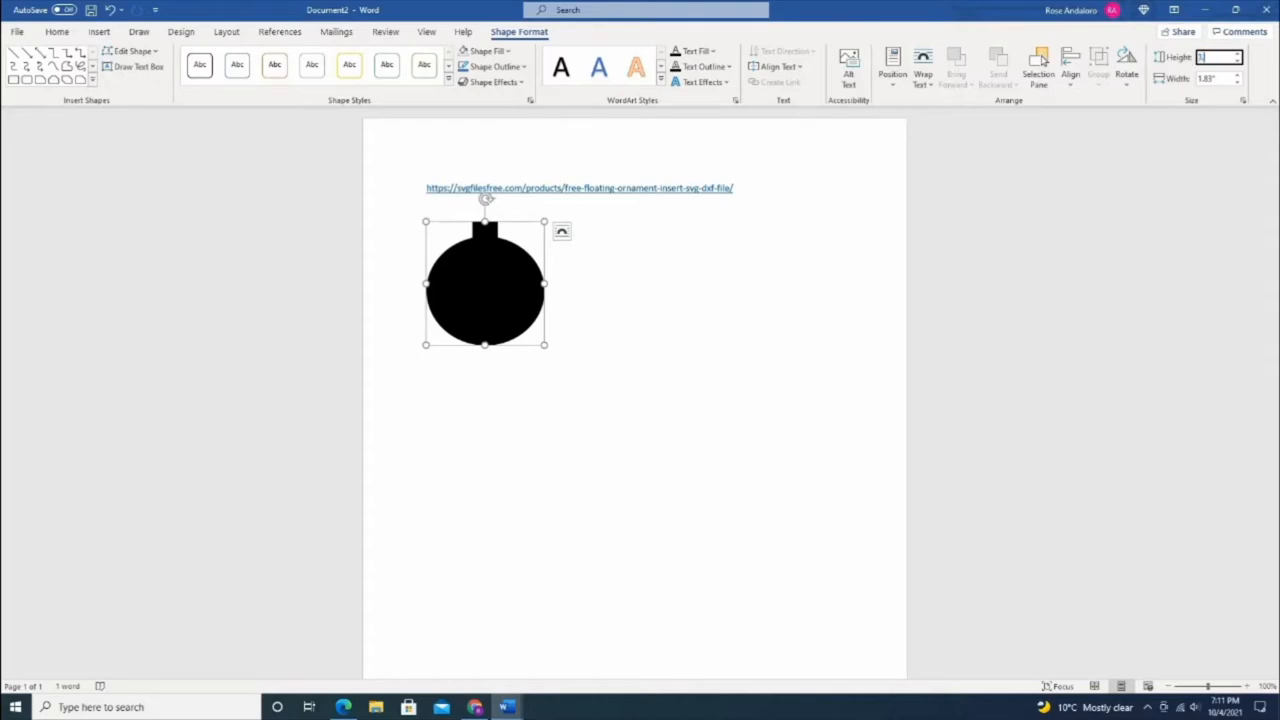
type("1.13")
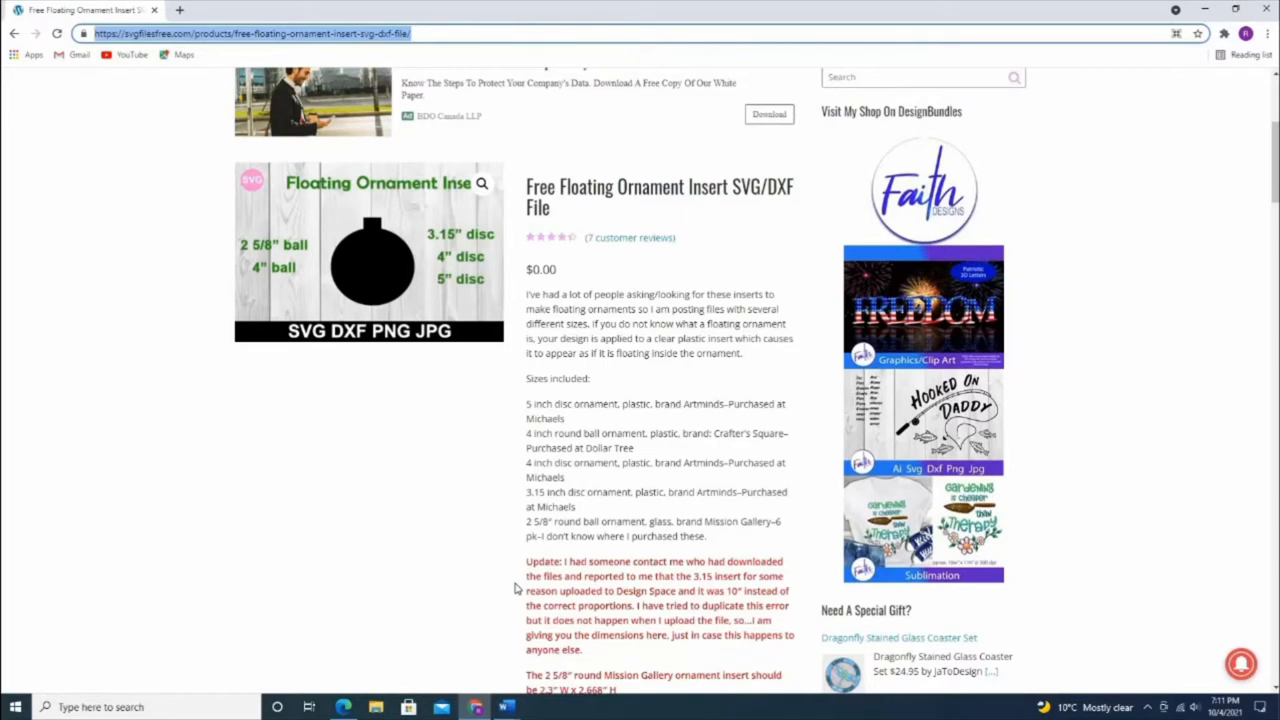
Scroll the product page down to the listed insert dimensions per ornament size
scroll("down", 3)
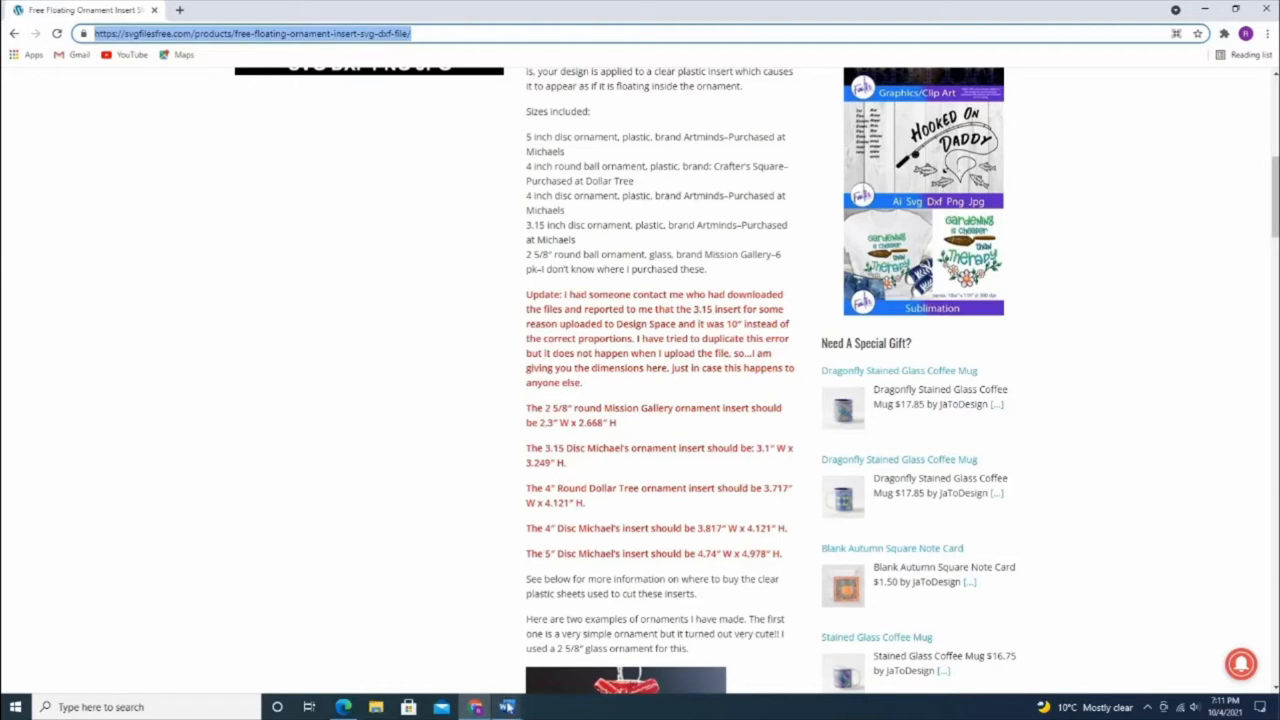
Select the enlarged ornament shape and set its fill to No Fill, leaving the outline
left_click(506, 708)
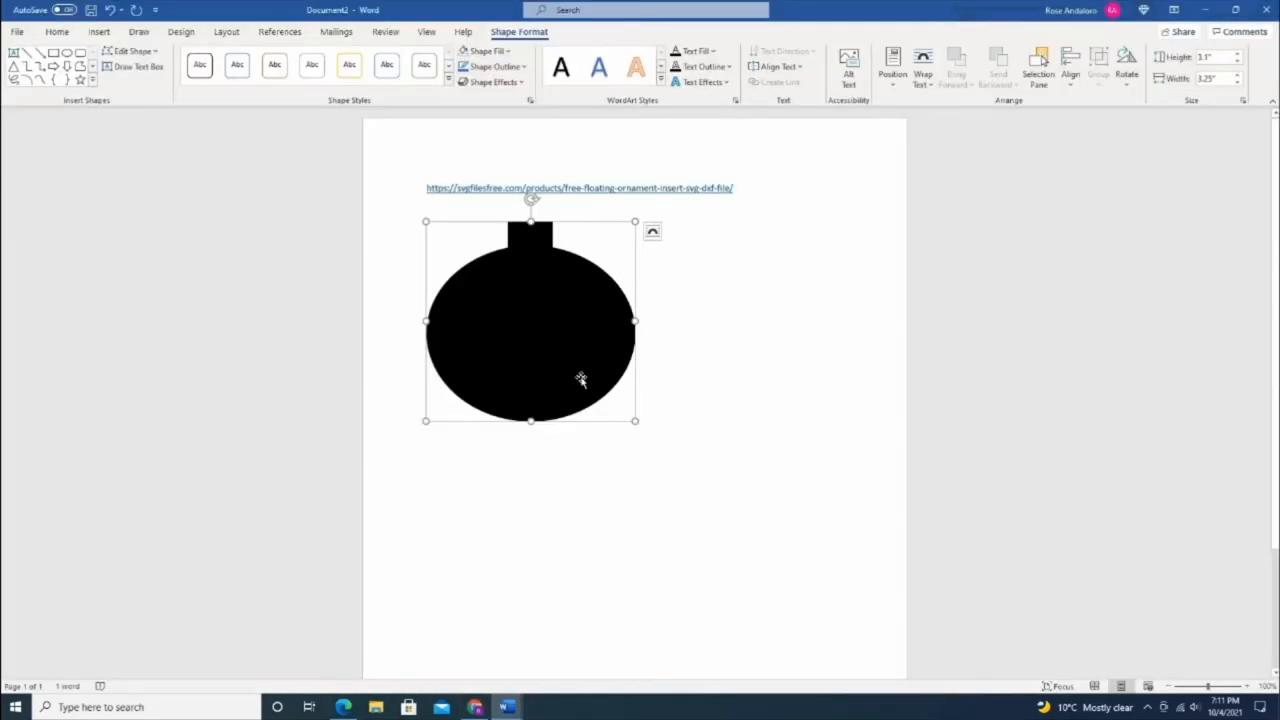
mouse_move(548, 256)
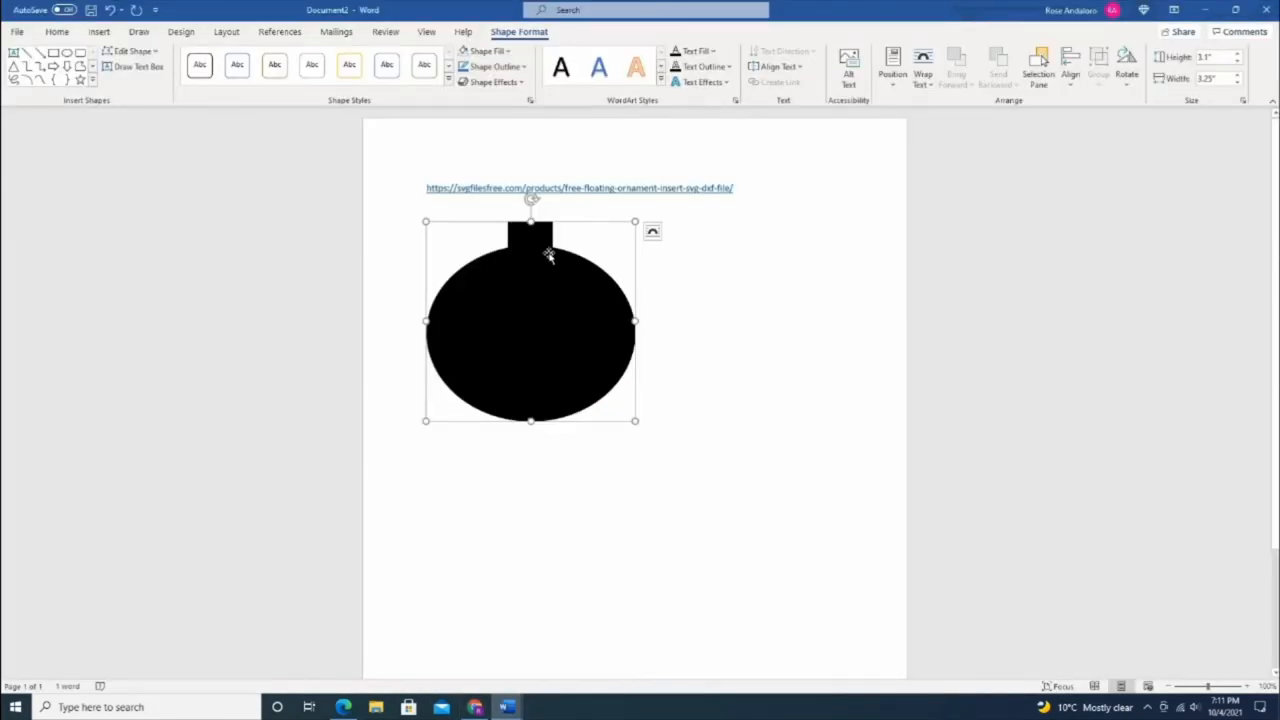
right_click(548, 256)
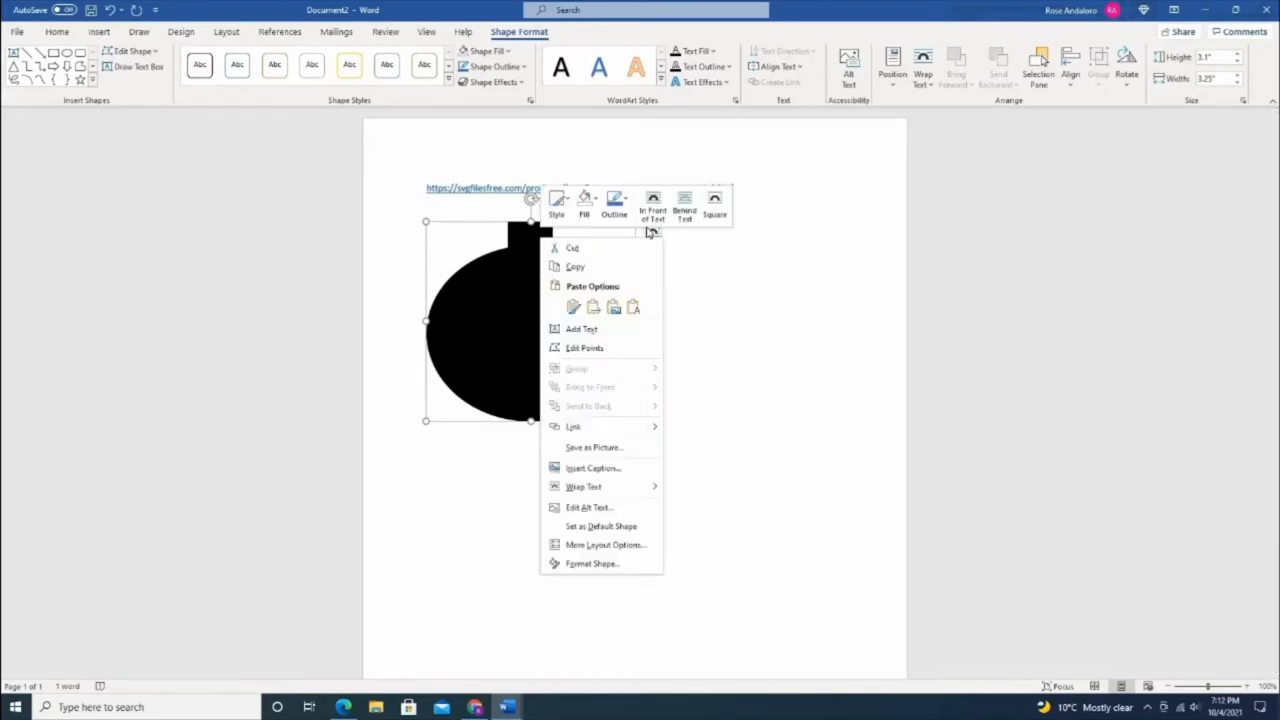
left_click(614, 202)
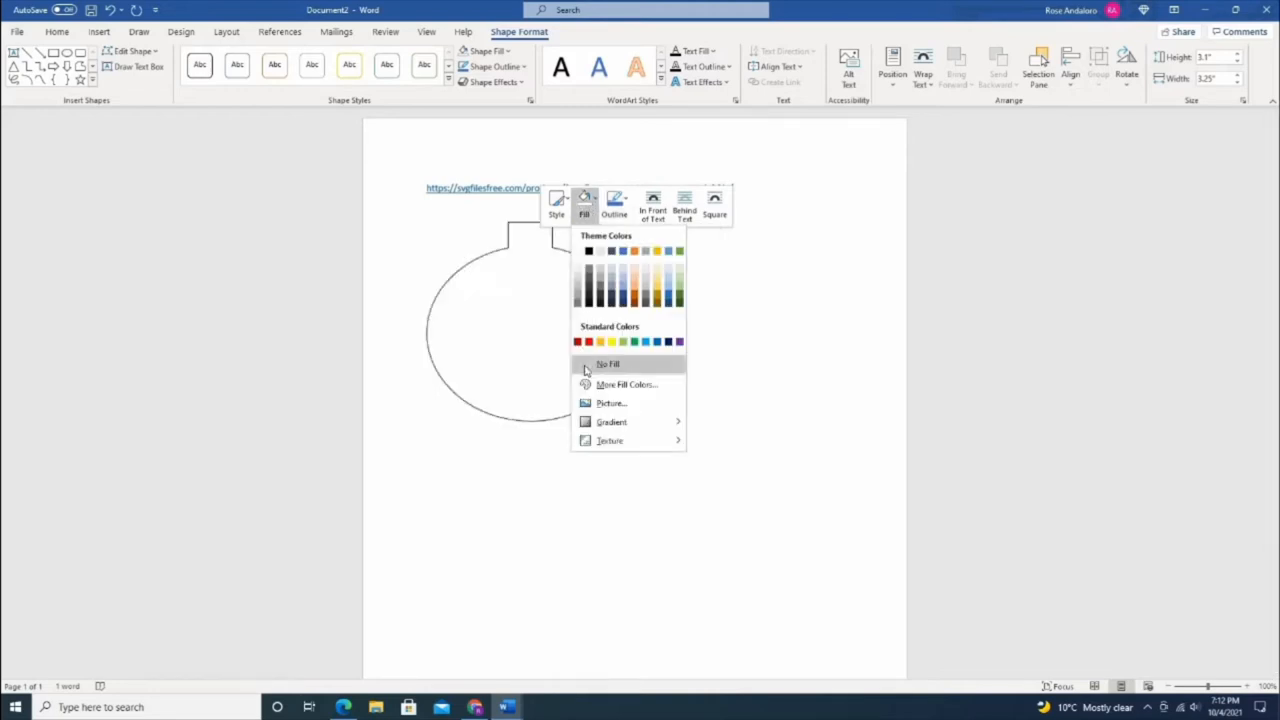
left_click(608, 364)
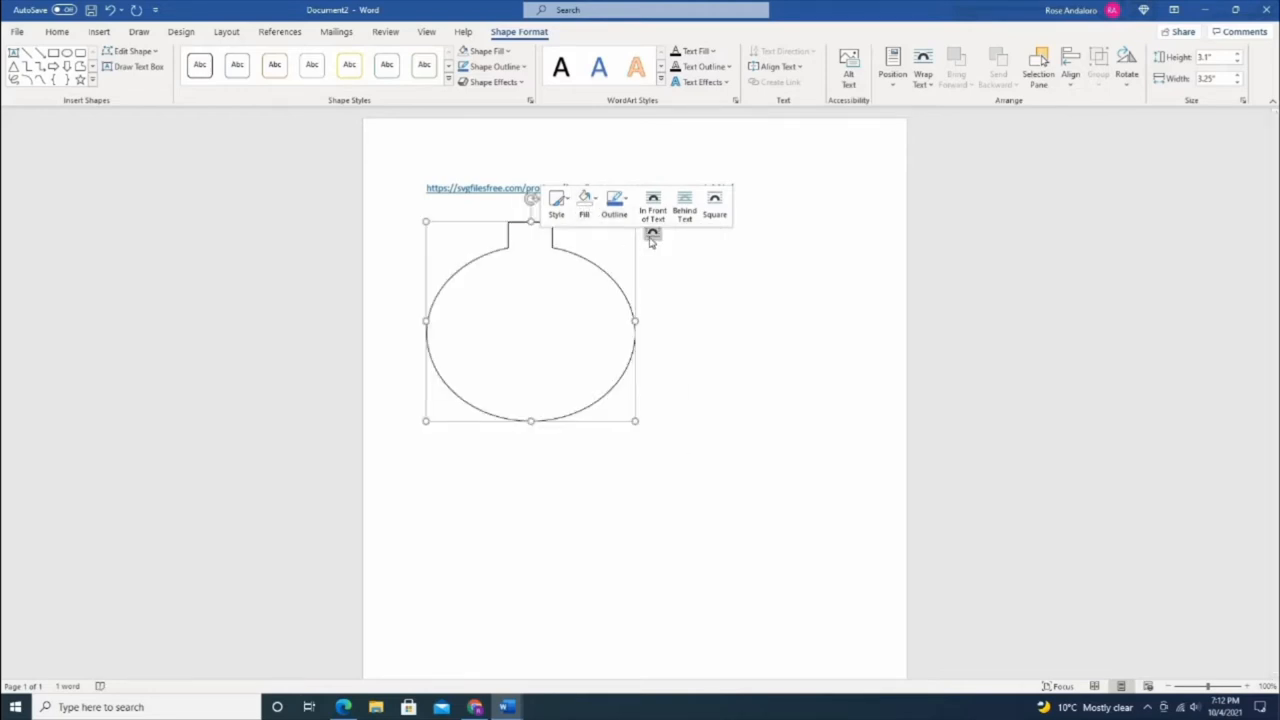
left_click(652, 232)
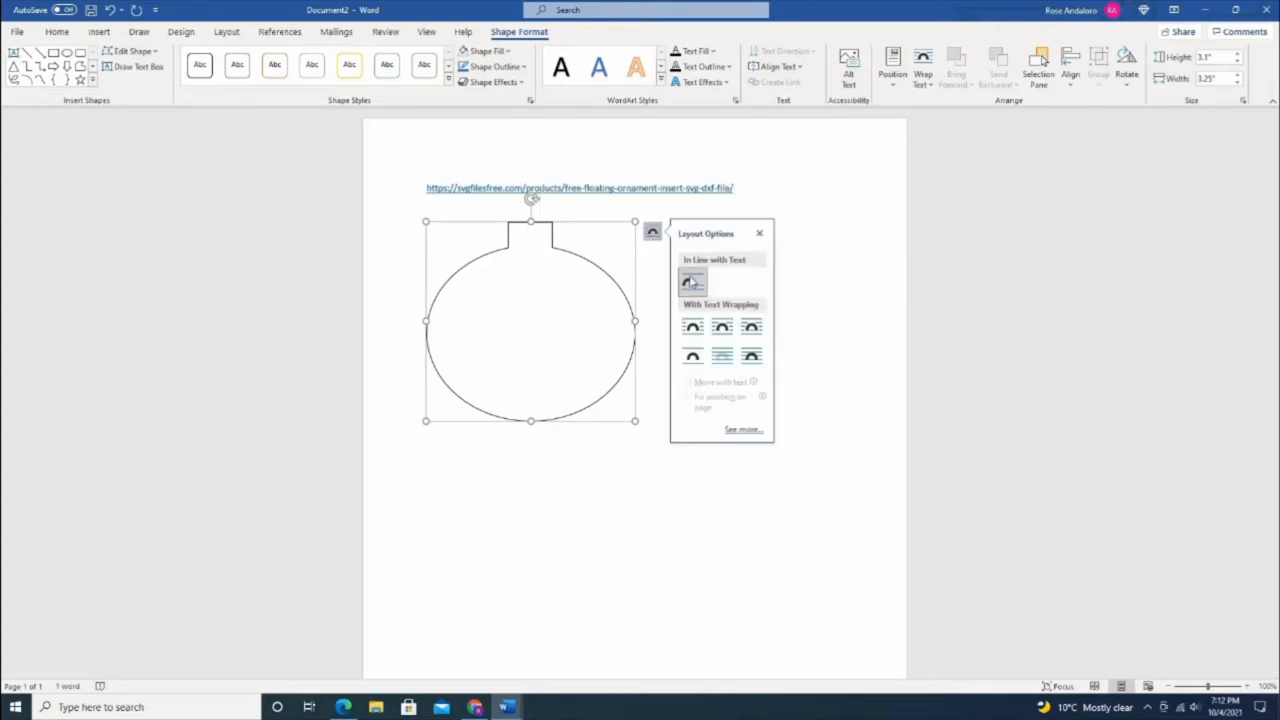
mouse_move(720, 328)
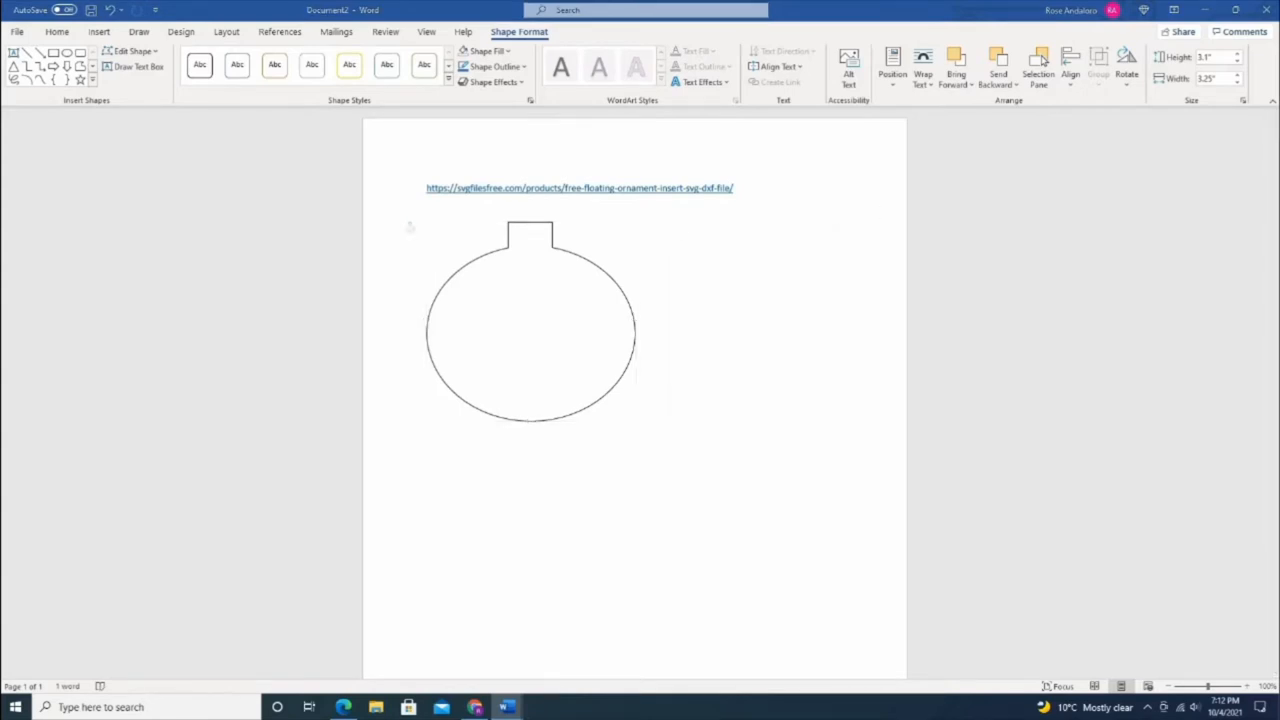
mouse_move(104, 36)
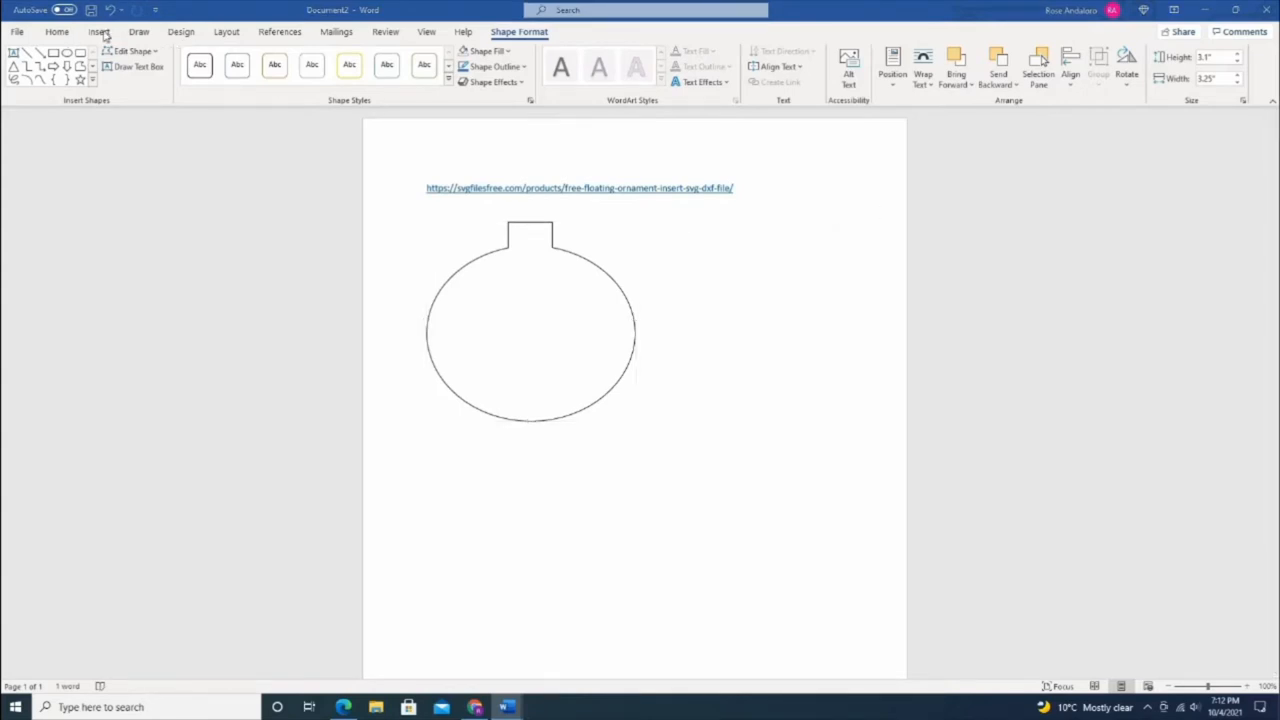
Insert the couple photo over the ornament shape below the link
left_click(652, 232)
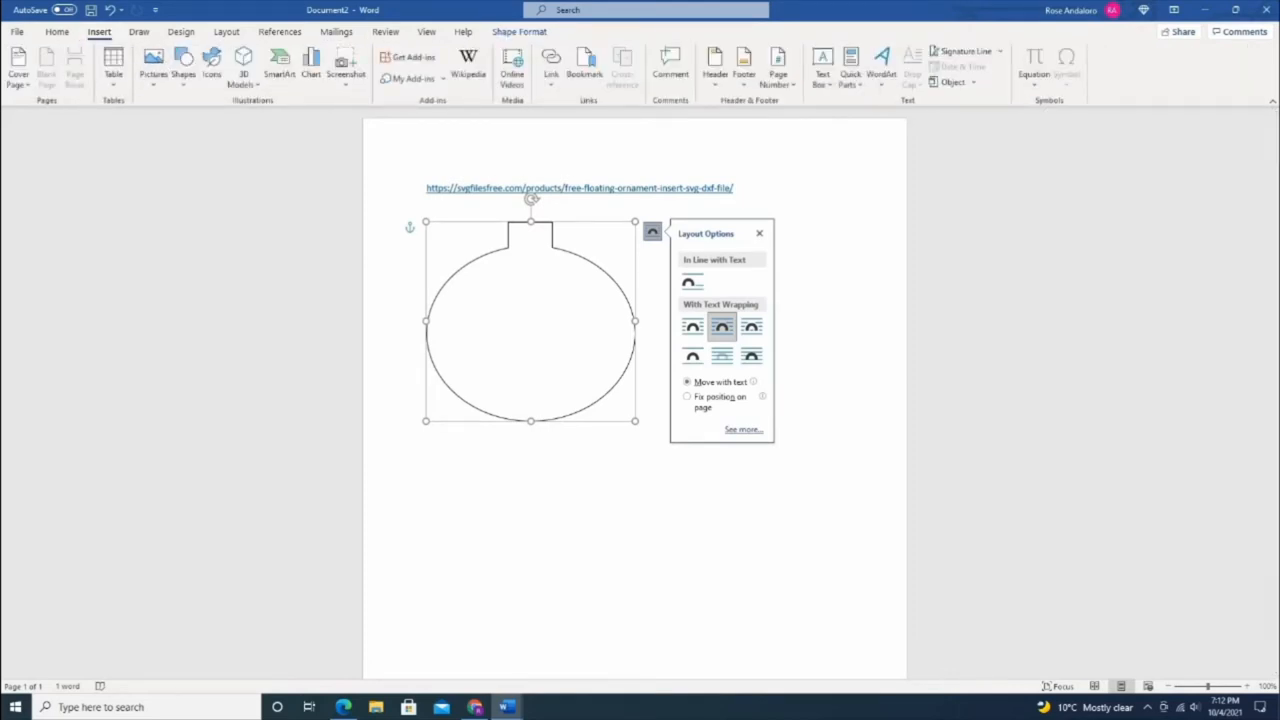
left_click(1204, 448)
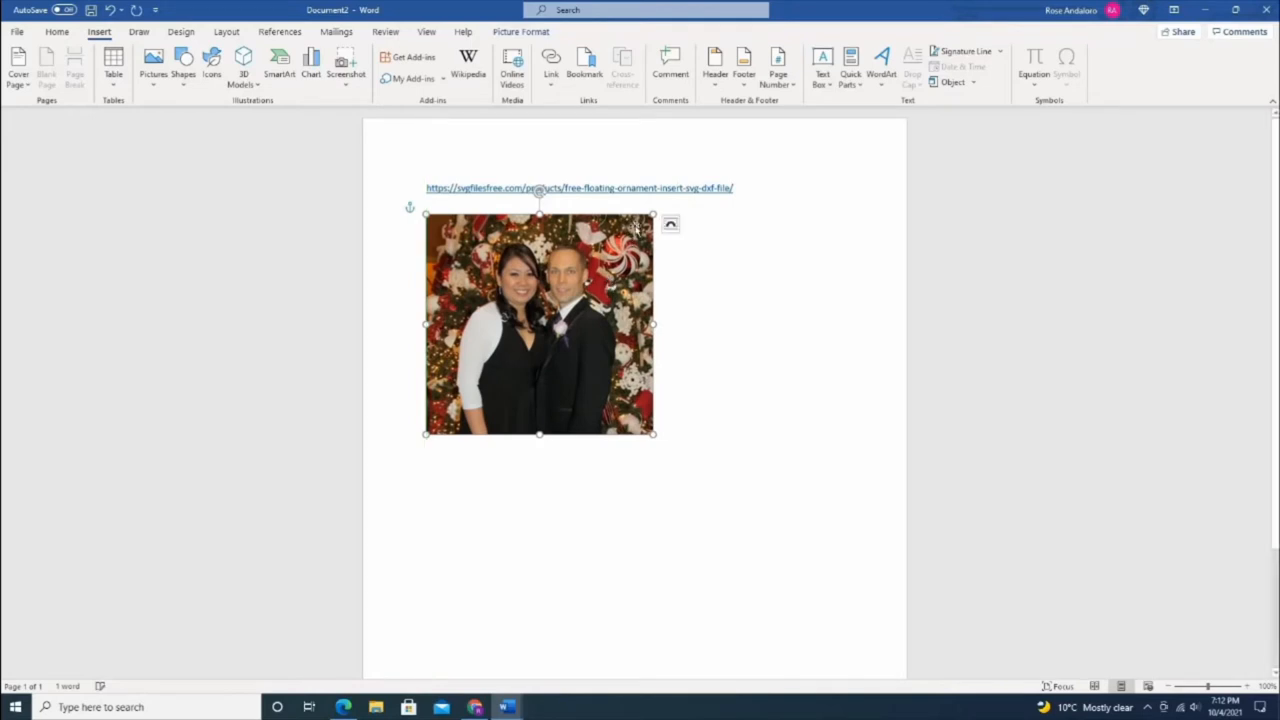
left_click(670, 224)
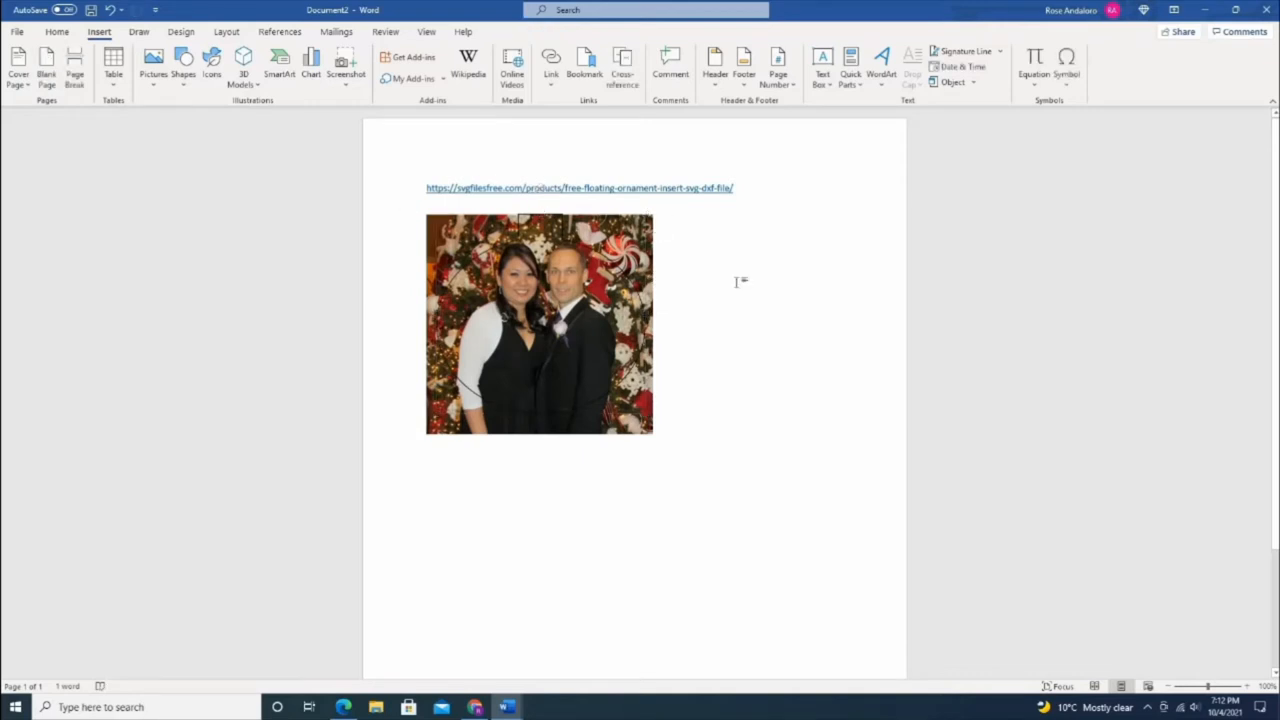
mouse_move(728, 296)
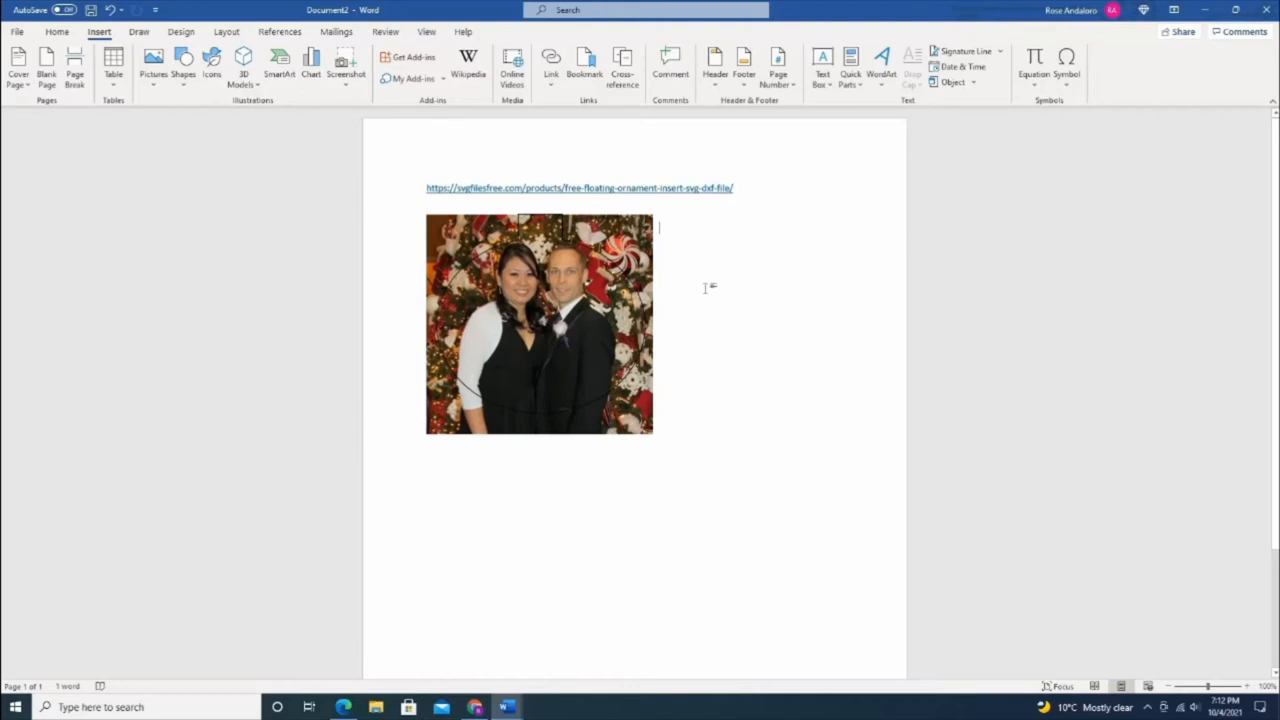
mouse_move(708, 266)
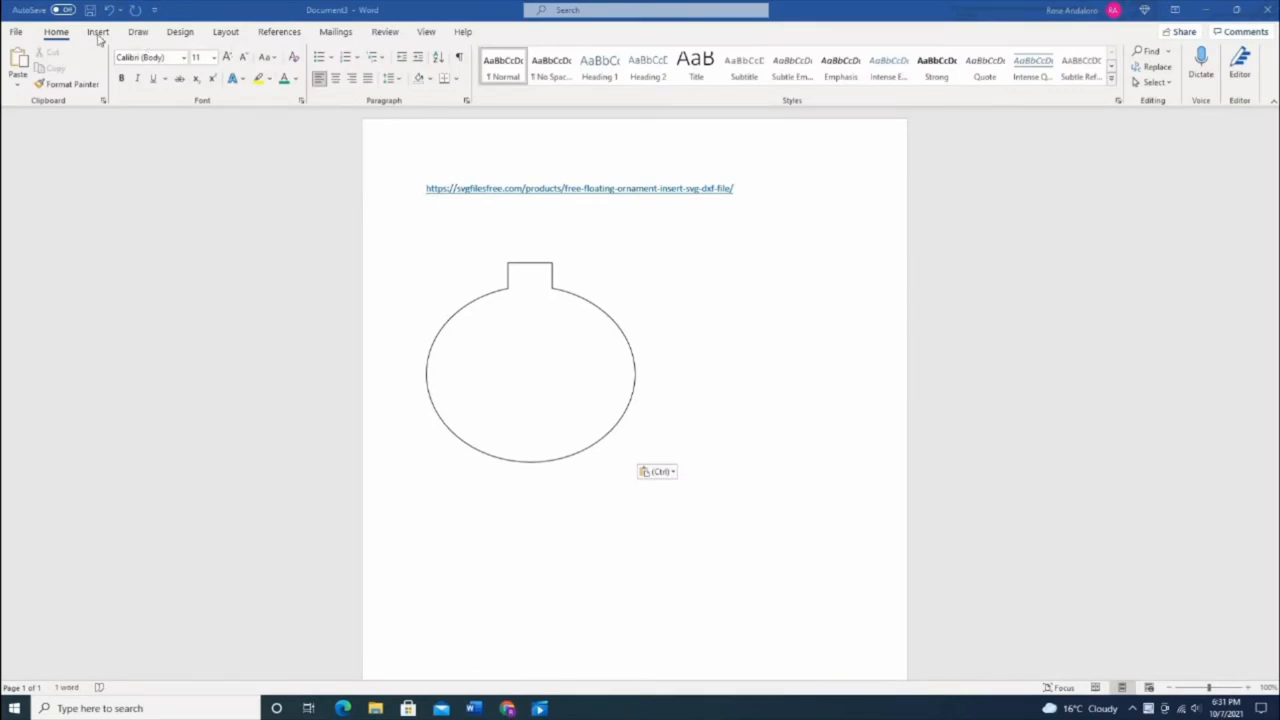
Add a WordArt text box in a gallery style above the ornament
left_click(424, 248)
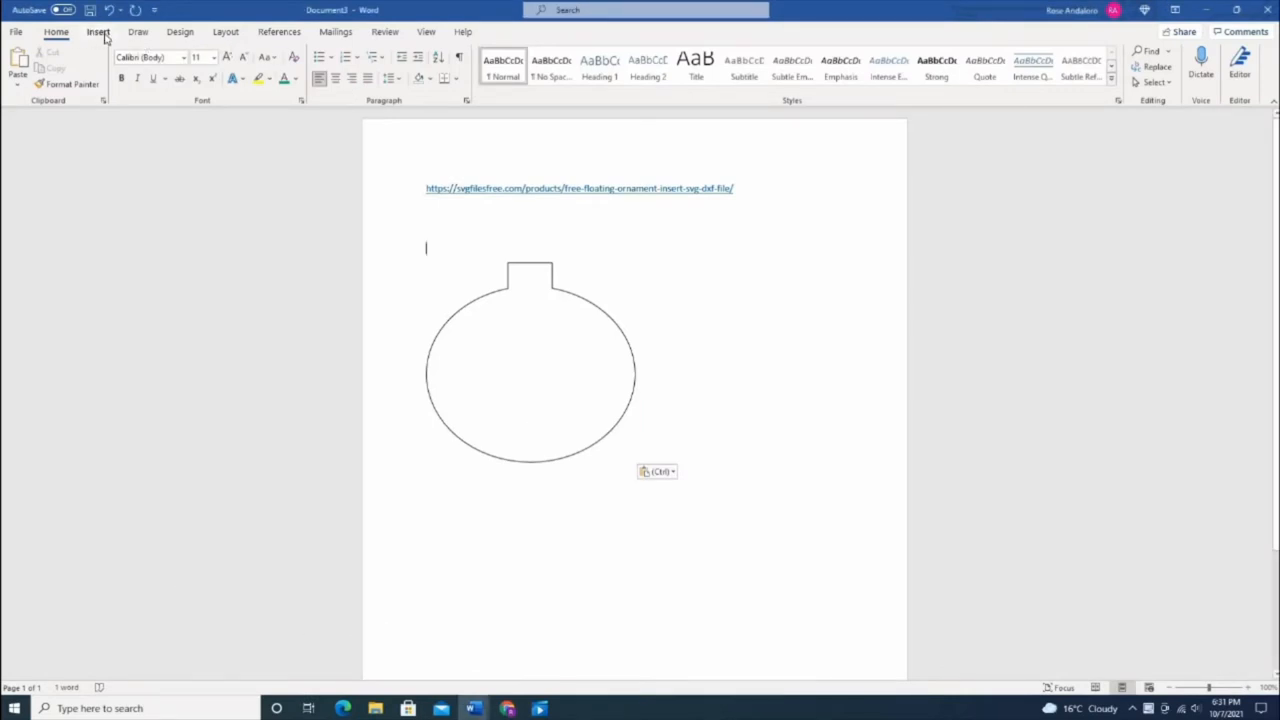
left_click(98, 32)
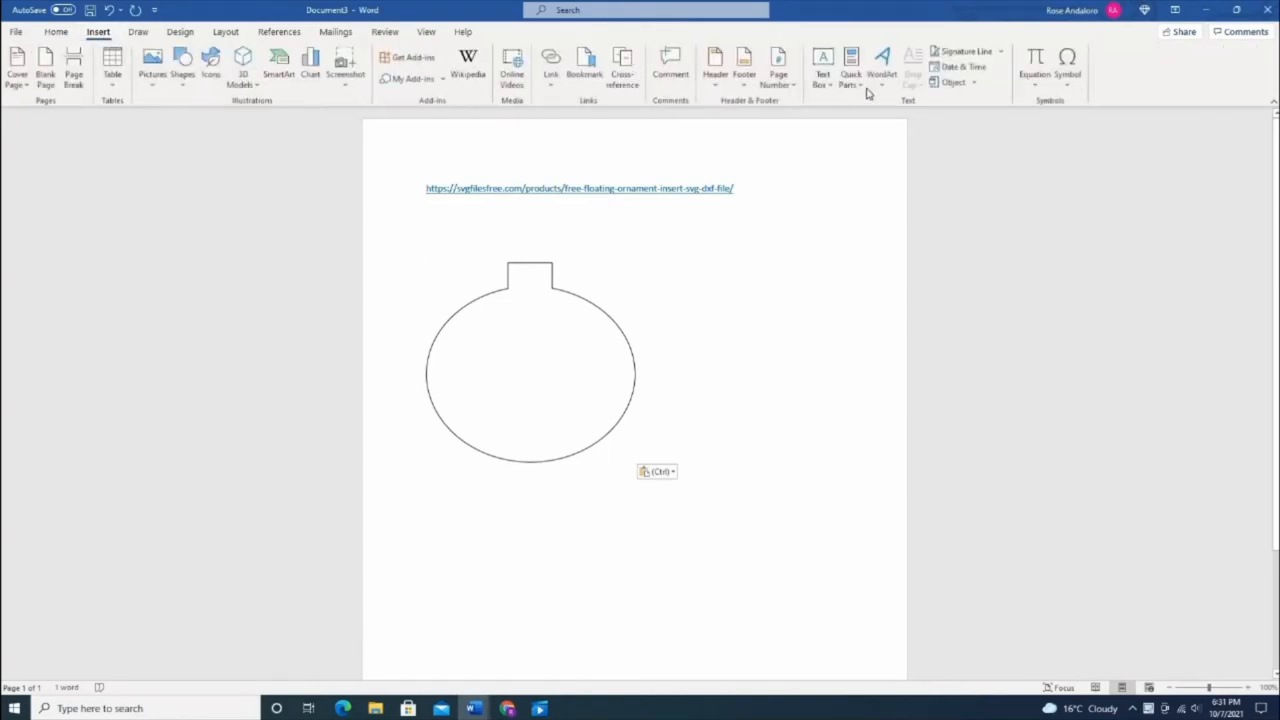
left_click(882, 62)
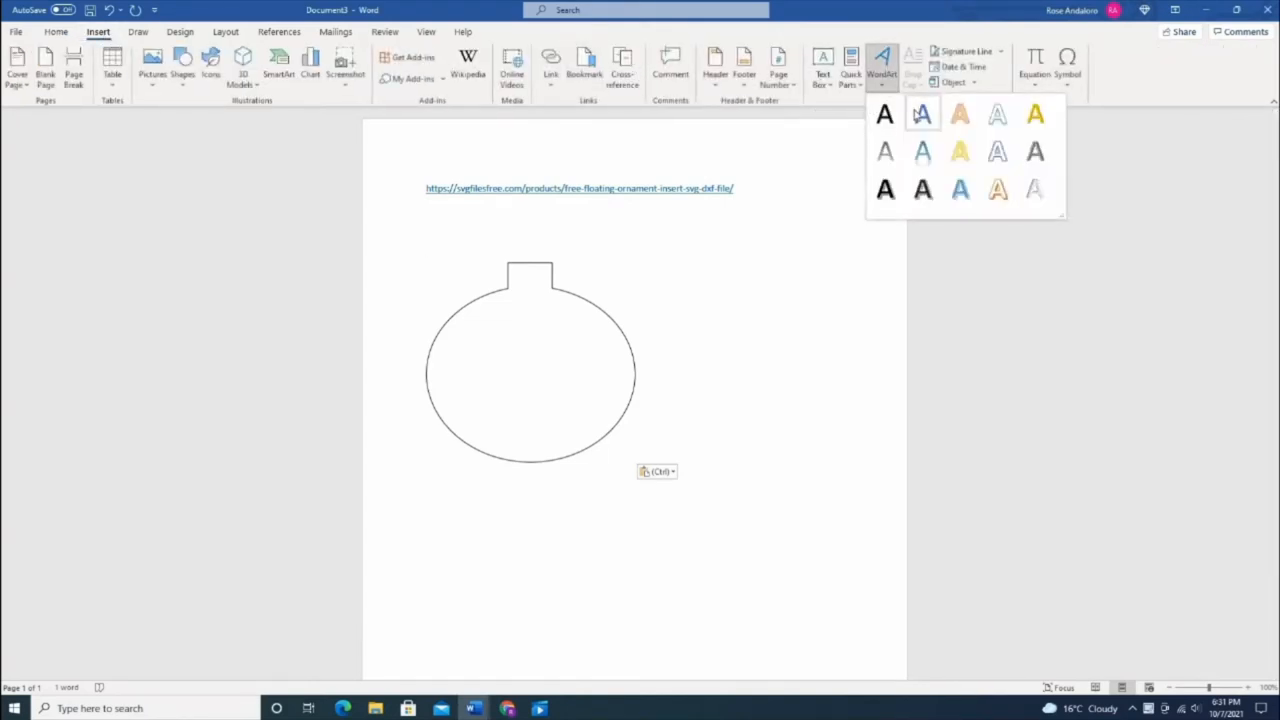
left_click(884, 112)
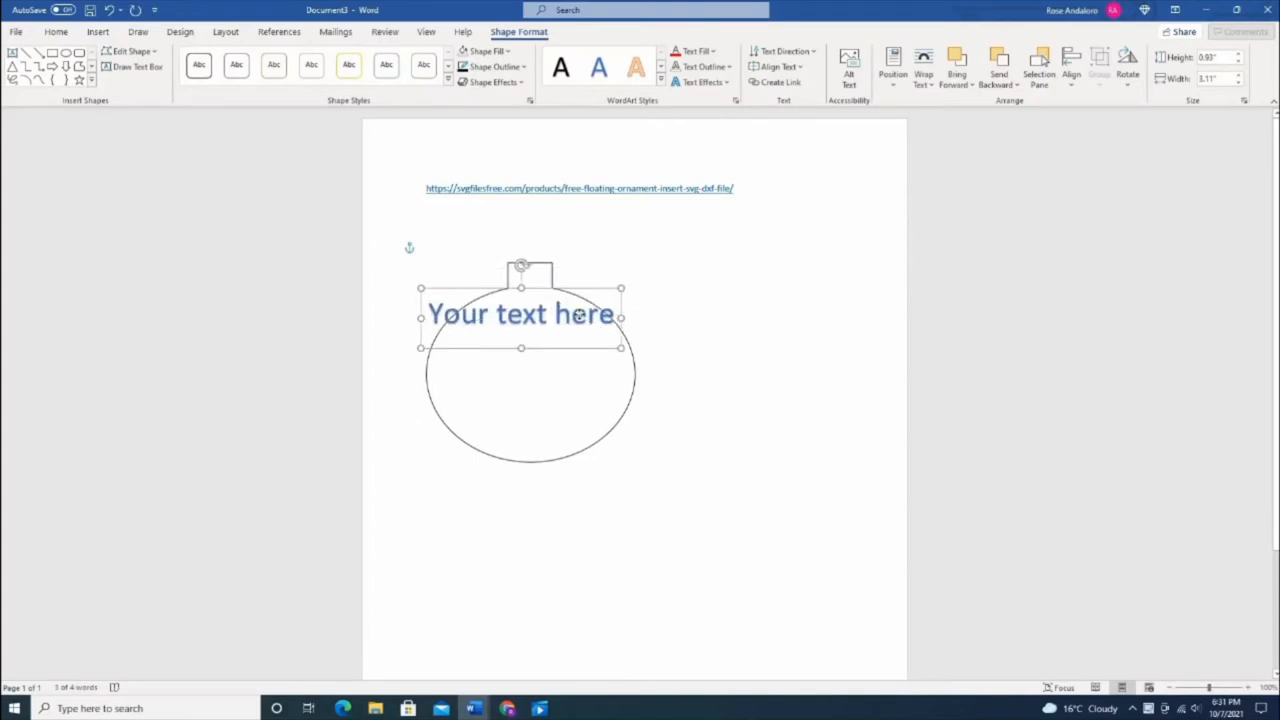
Drag the WordArt inside the ornament and replace its text with 'First Christmas'
left_click_drag(520, 312, 528, 338)
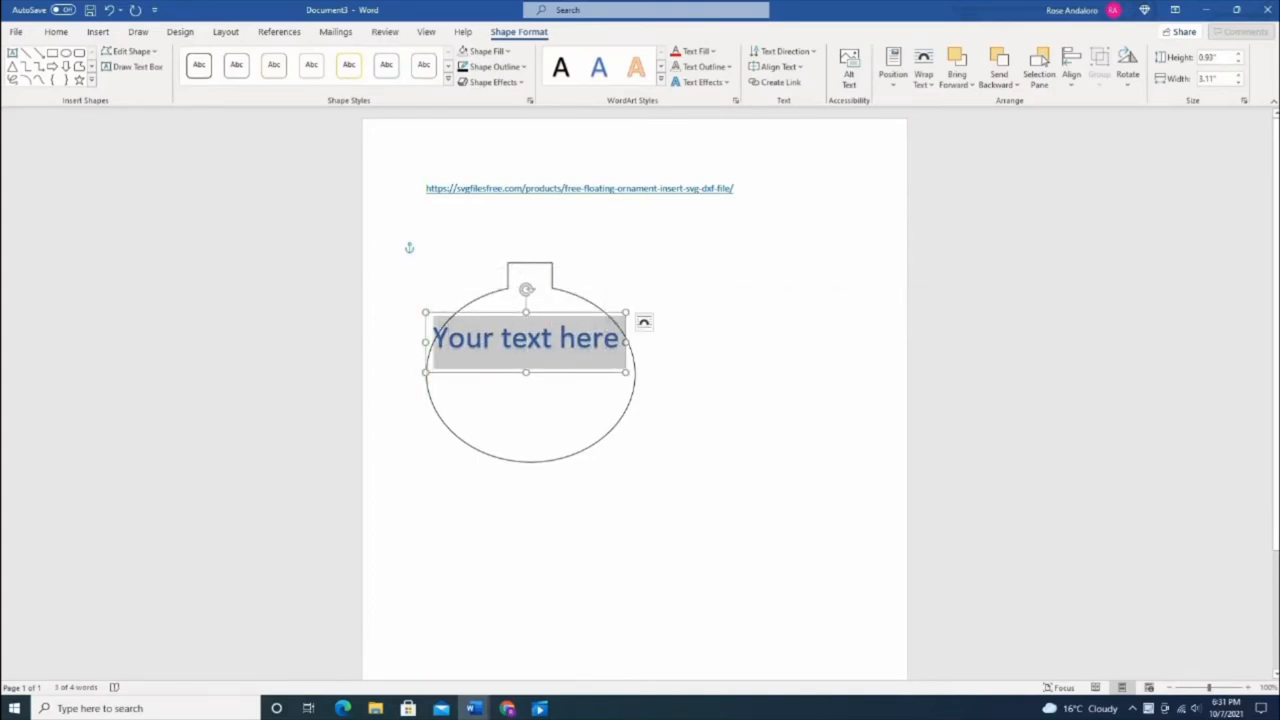
type("Firsr")
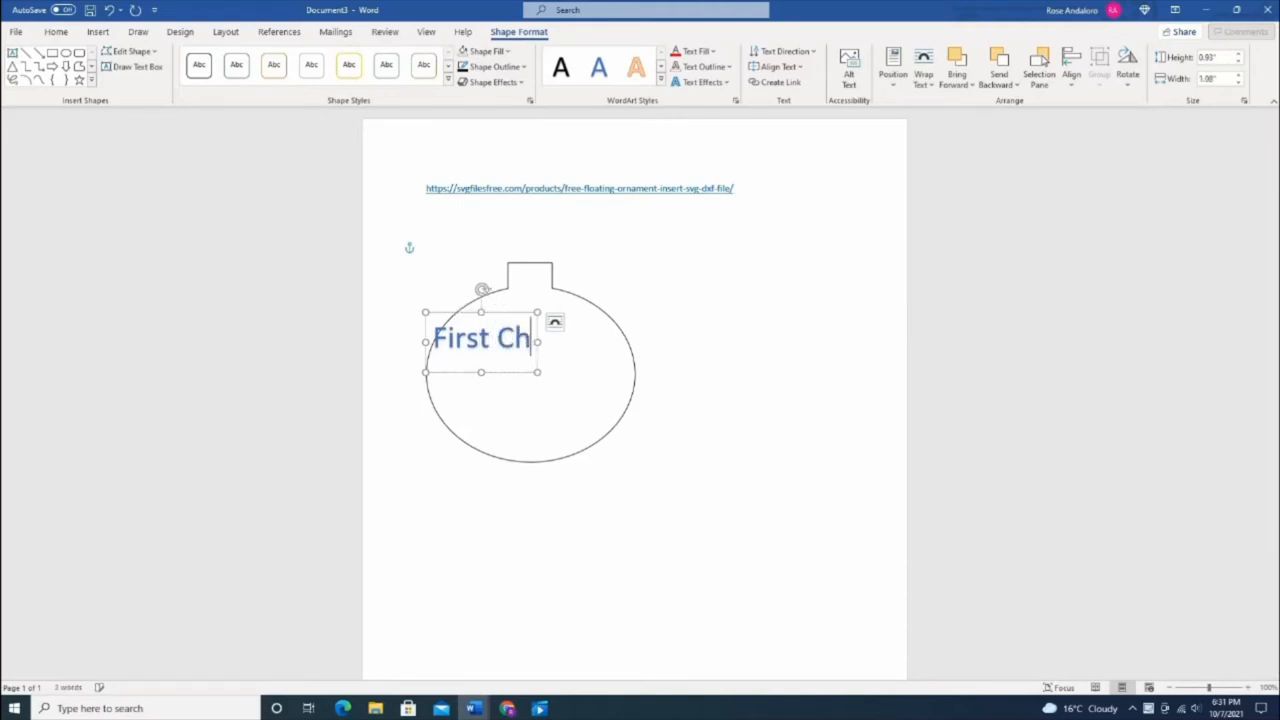
type("ria")
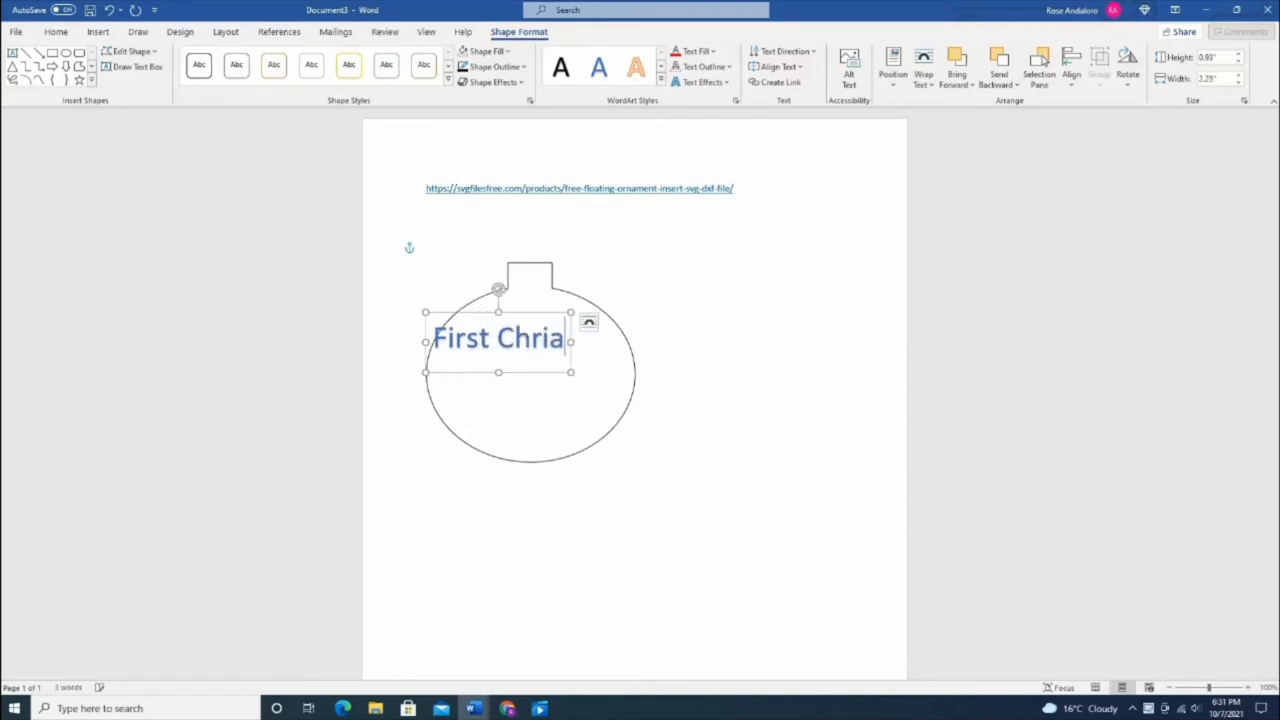
type("stmas")
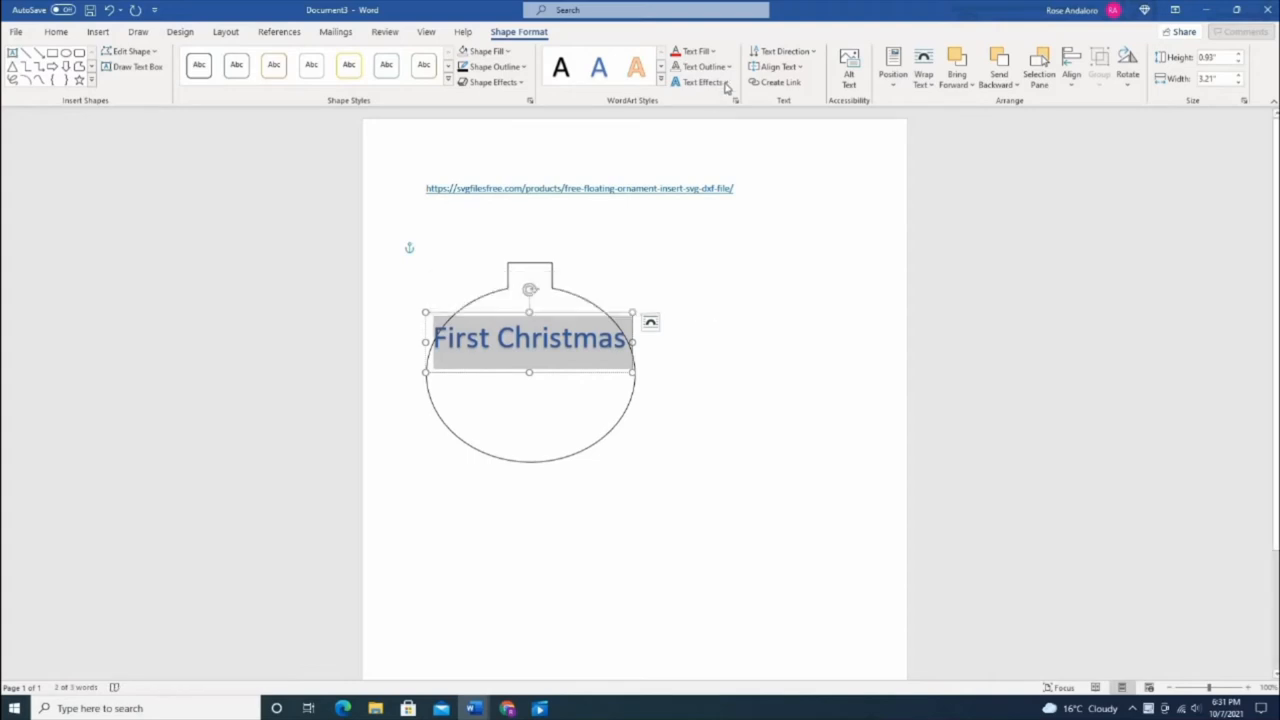
Apply a Transform arch effect to the 'First Christmas' WordArt
left_click(700, 82)
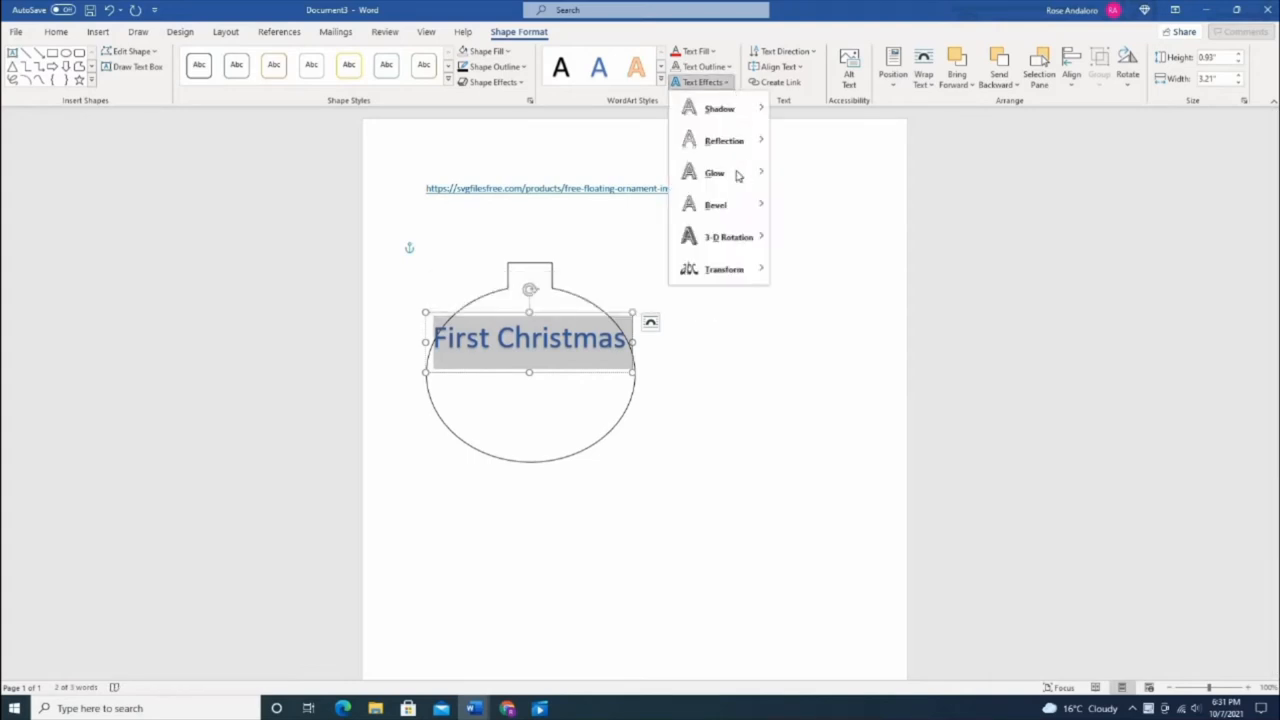
left_click(724, 268)
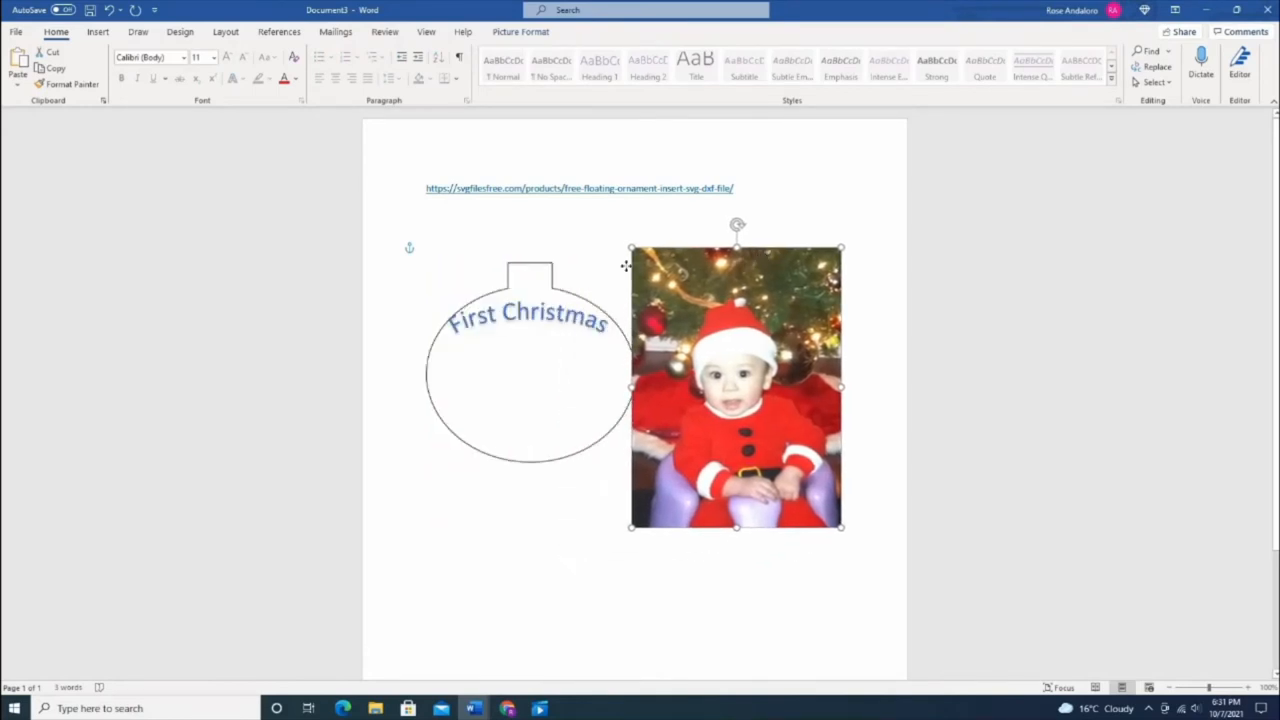
Drag the baby photo onto the ornament and send it behind the WordArt
left_click_drag(736, 388, 530, 388)
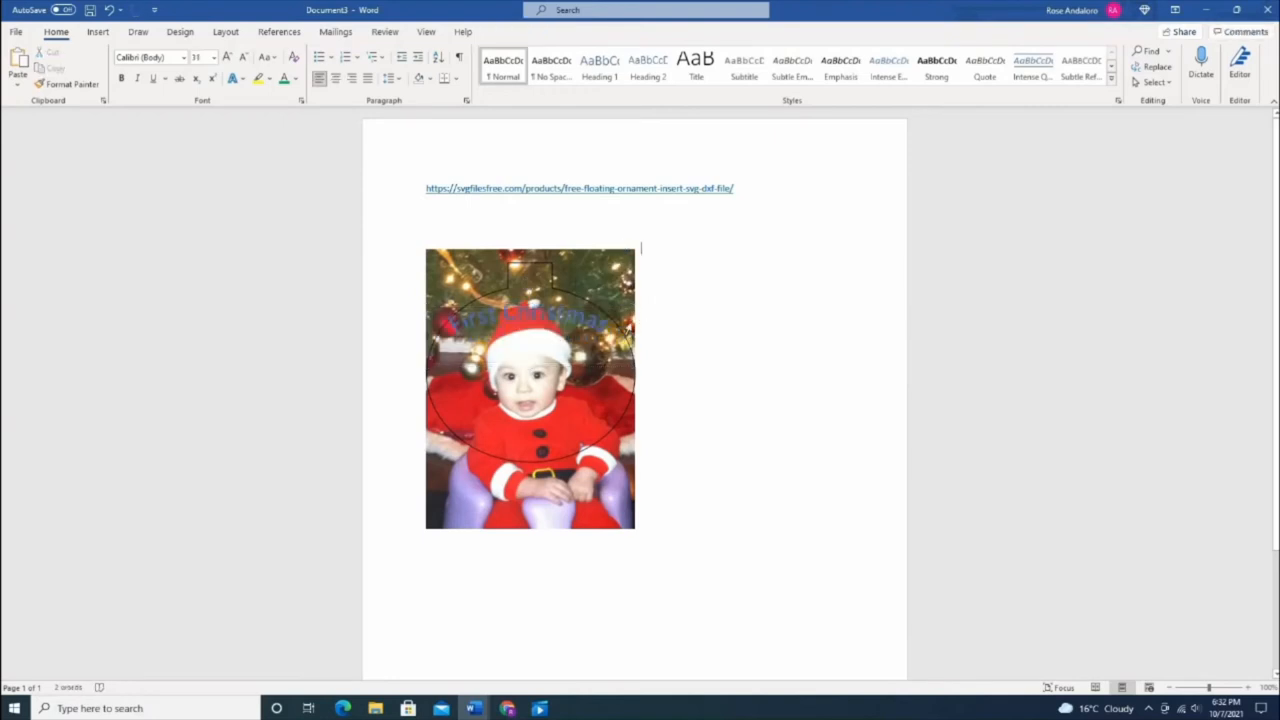
left_click(530, 330)
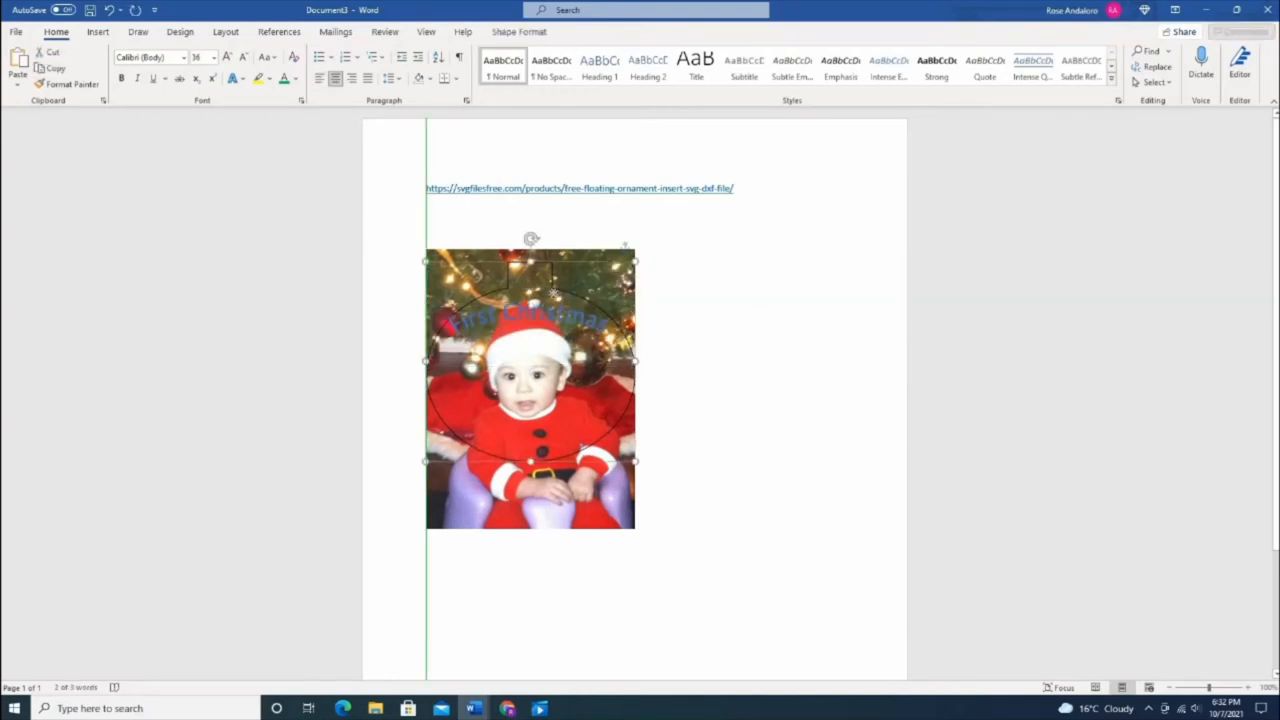
left_click(680, 292)
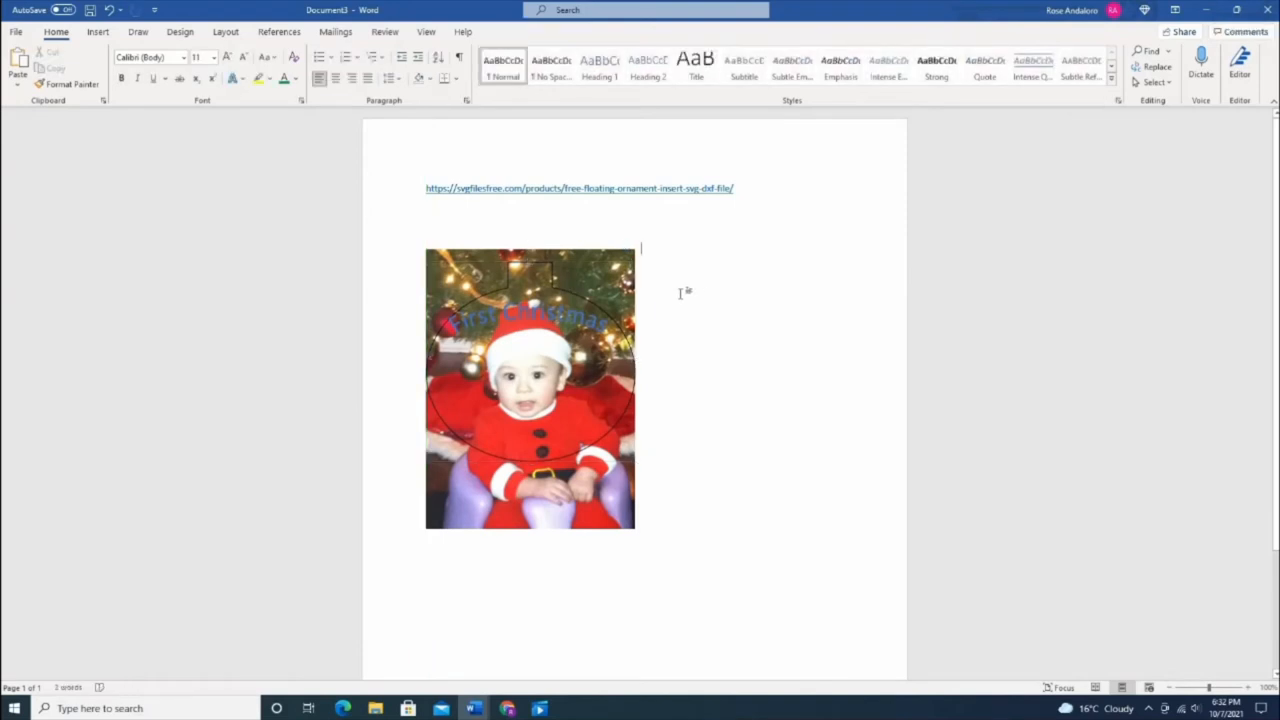